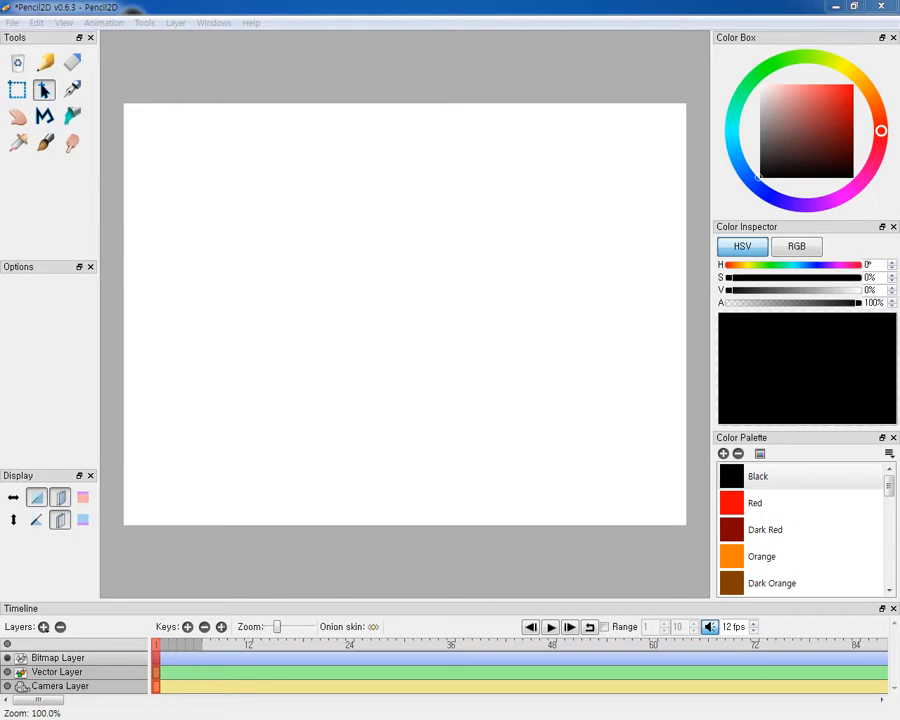
{"action": "mouse_move", "coordinate": [280, 370]}
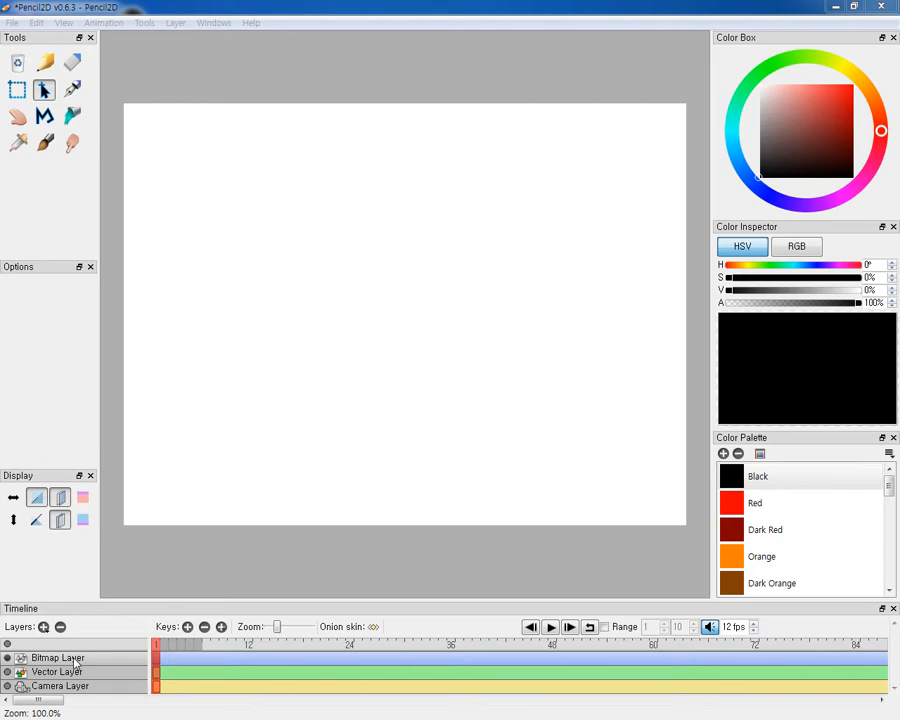
Step: Rename the bitmap layer to 'Background' via its Layer Properties dialog
{"action": "double_click", "coordinate": [58, 654]}
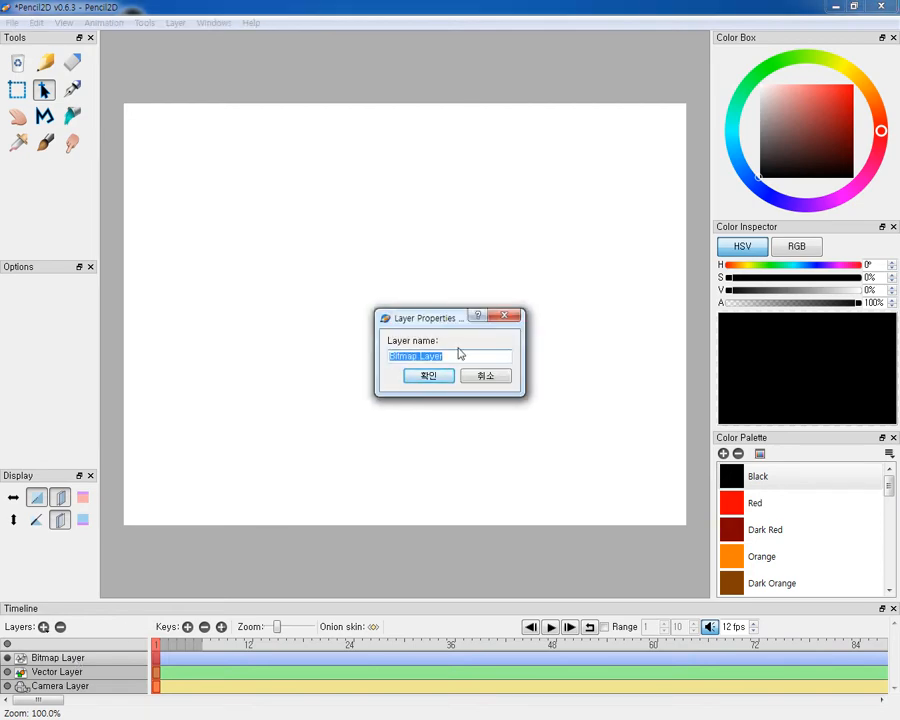
{"action": "left_click", "coordinate": [450, 356]}
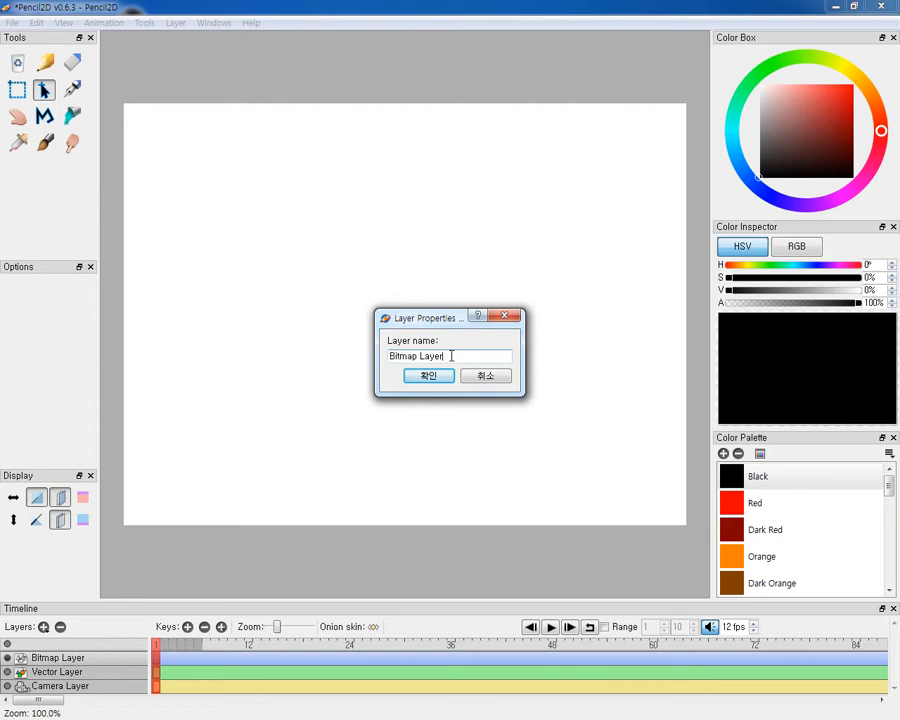
{"action": "type", "text": "B"}
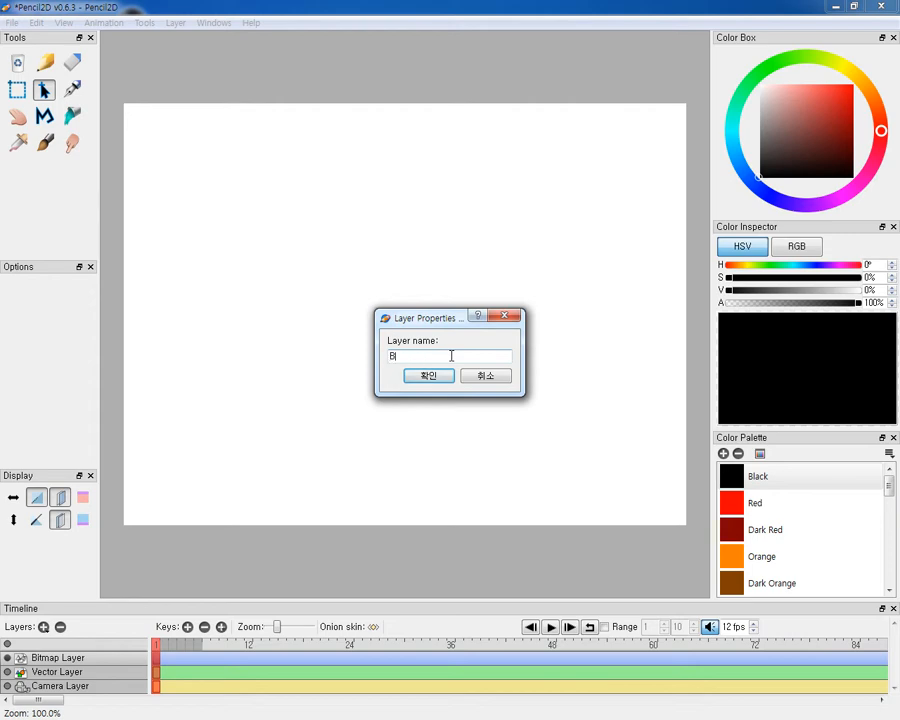
{"action": "type", "text": "ackground"}
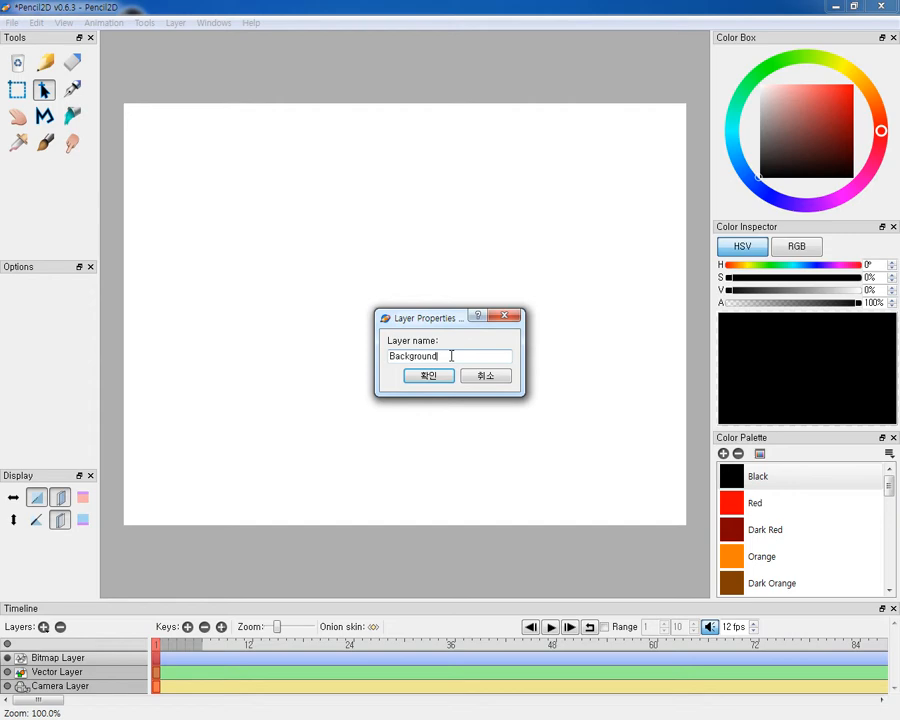
{"action": "left_click", "coordinate": [428, 376]}
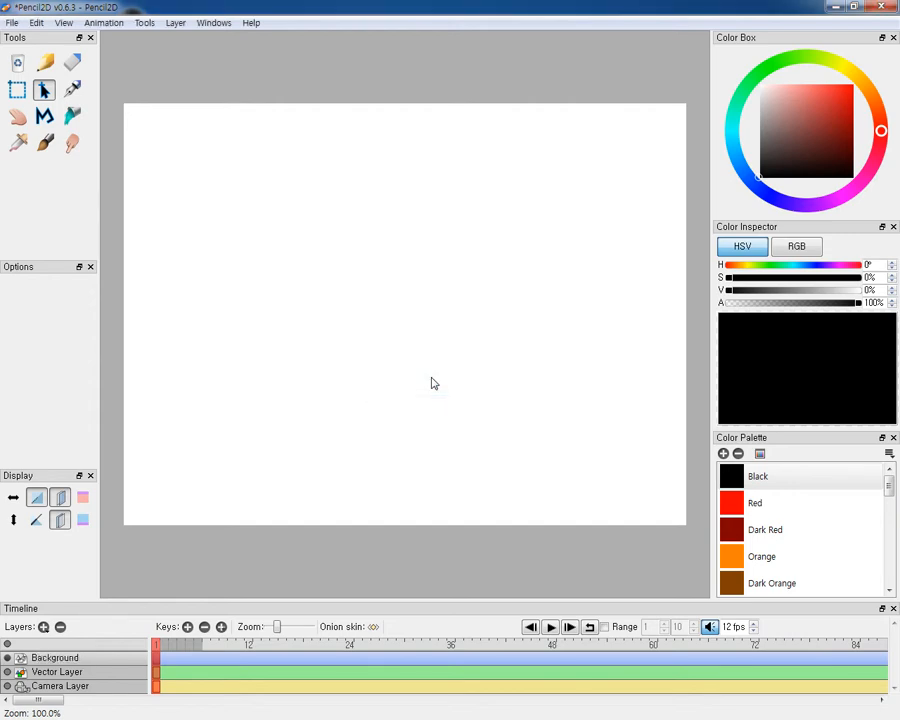
{"action": "mouse_move", "coordinate": [130, 628]}
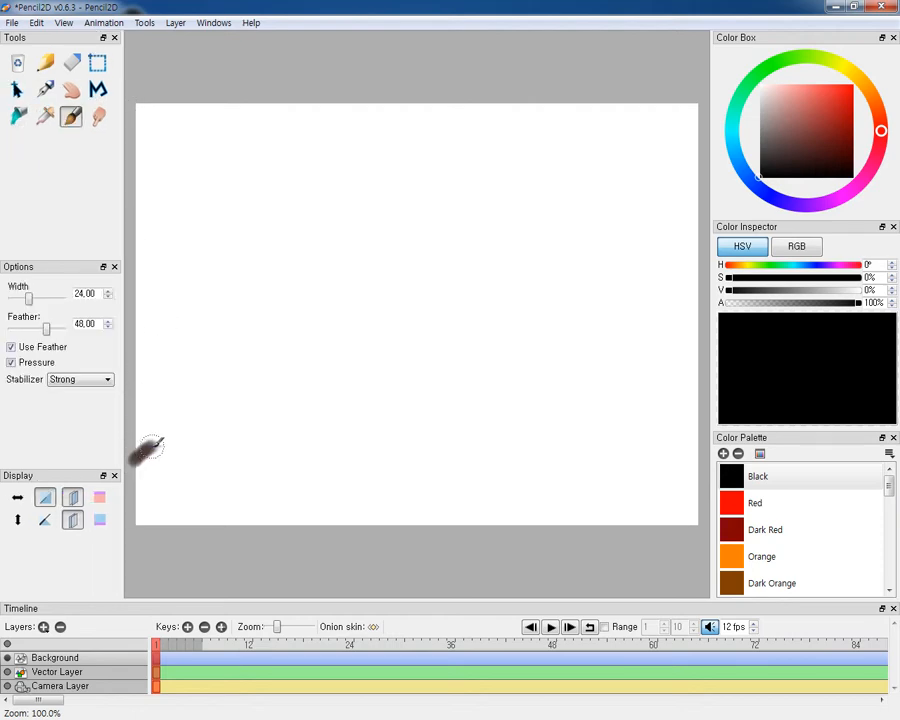
Step: Brush a wavy ground line across the lower canvas and a flatter sky line across the top
{"action": "left_click_drag", "start_coordinate": [150, 450], "coordinate": [340, 486]}
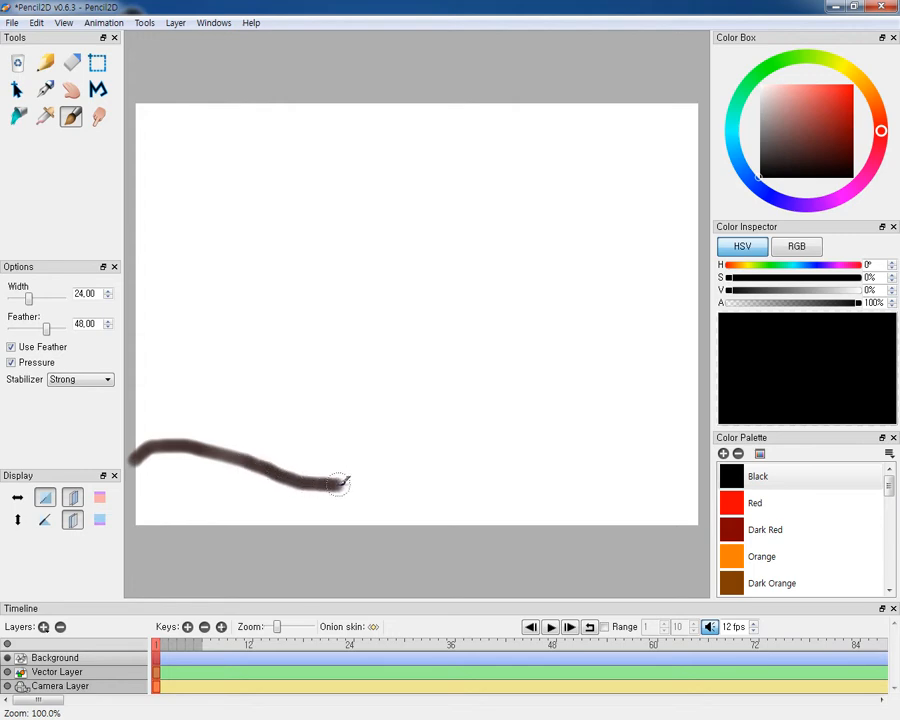
{"action": "left_click_drag", "start_coordinate": [340, 482], "coordinate": [390, 456]}
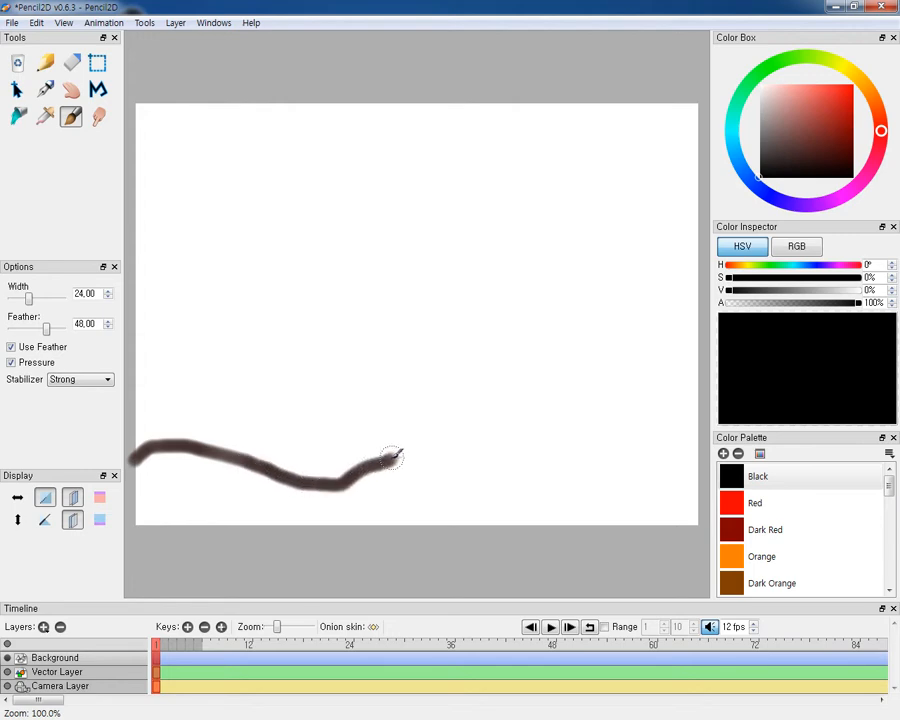
{"action": "left_click_drag", "start_coordinate": [390, 458], "coordinate": [580, 486]}
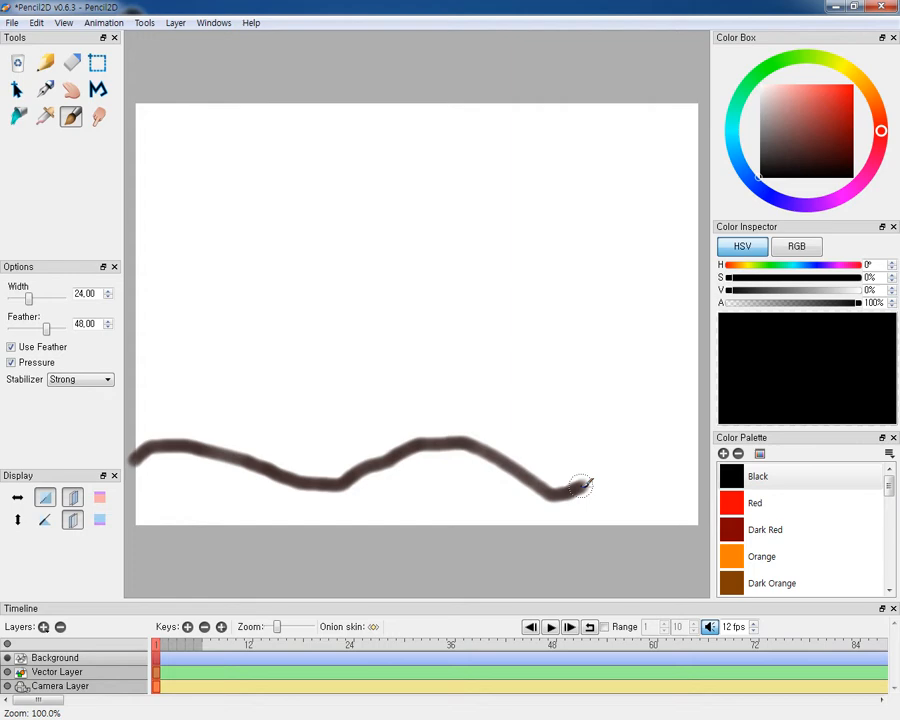
{"action": "left_click_drag", "start_coordinate": [580, 486], "coordinate": [656, 450]}
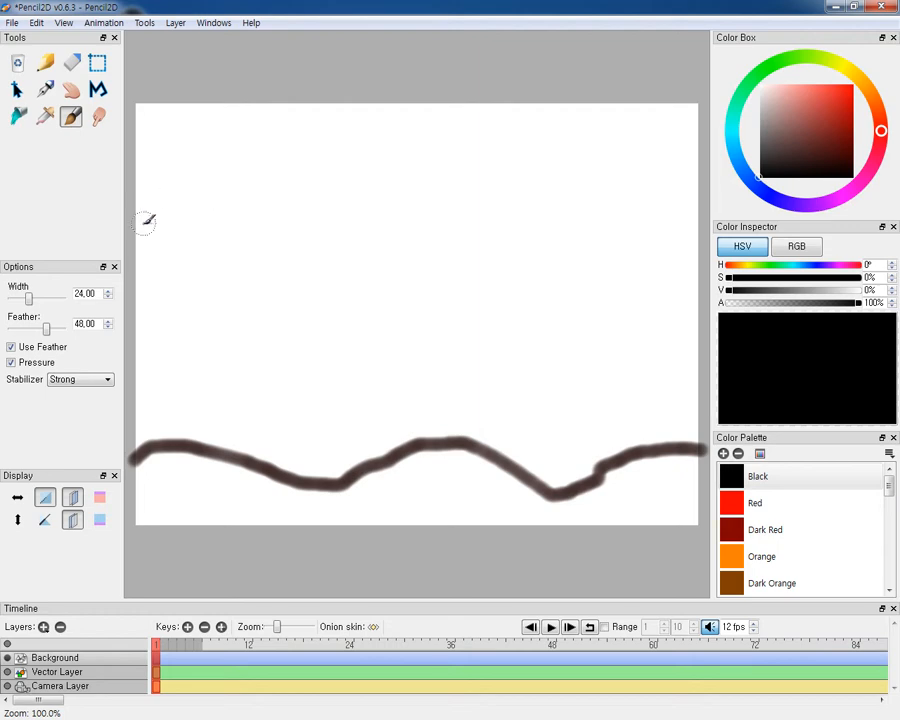
{"action": "mouse_move", "coordinate": [144, 210]}
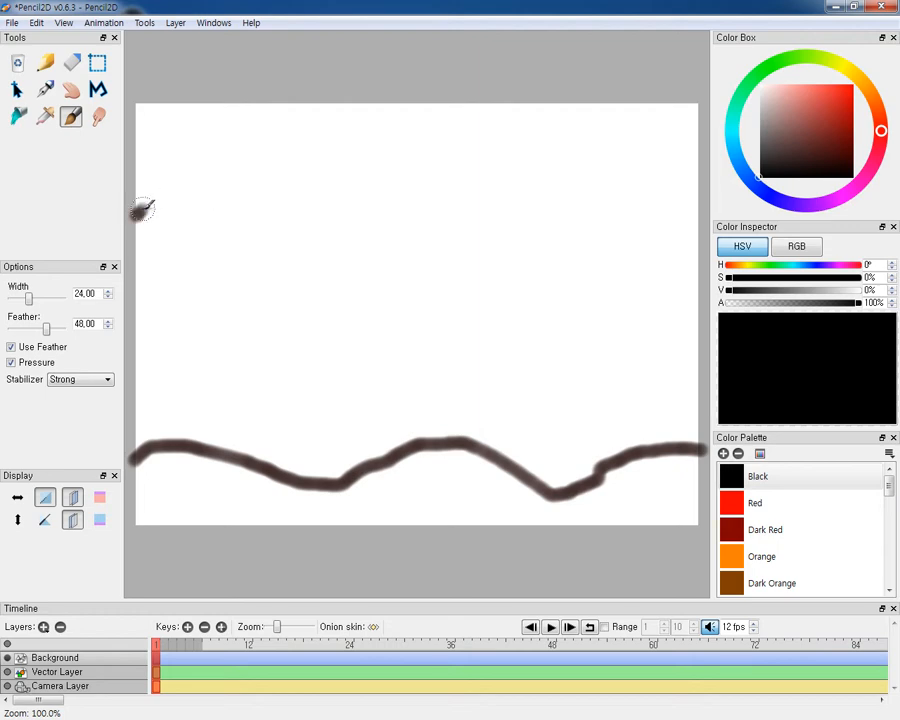
{"action": "left_click_drag", "start_coordinate": [140, 204], "coordinate": [430, 196]}
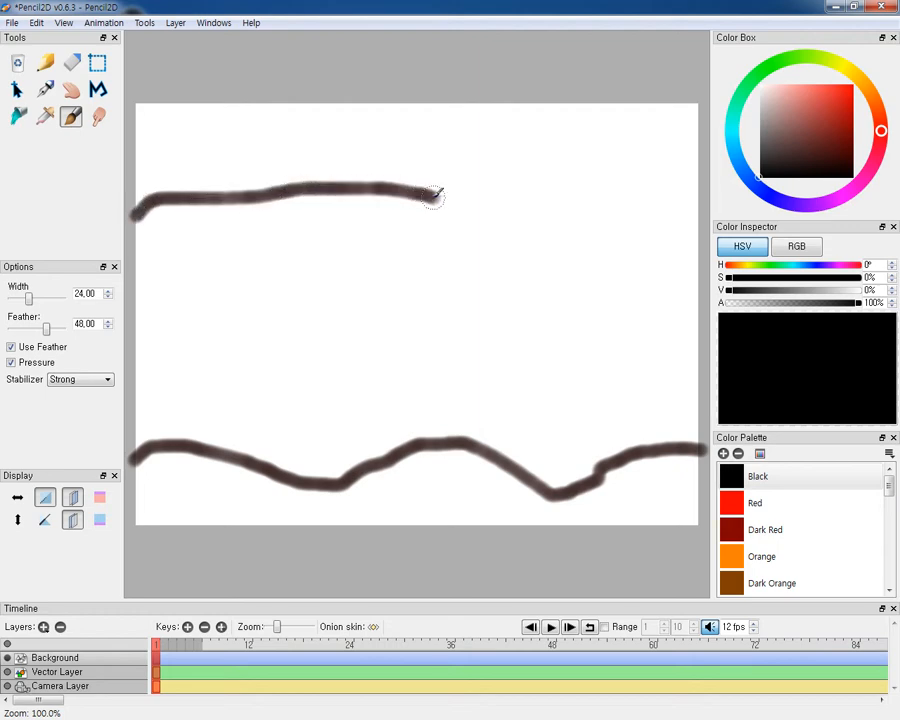
{"action": "left_click_drag", "start_coordinate": [430, 196], "coordinate": [700, 190]}
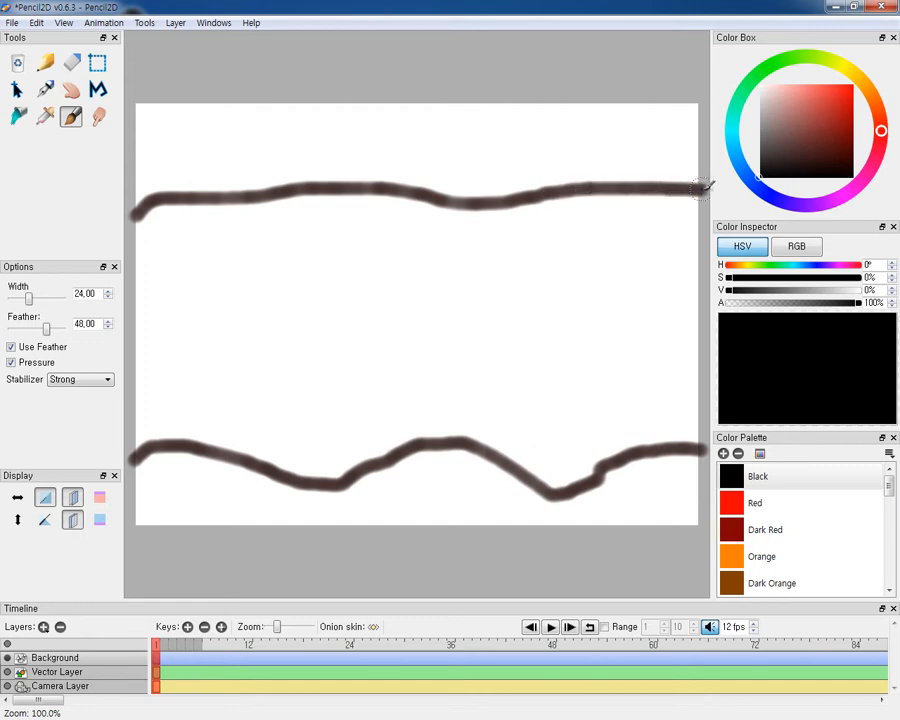
{"action": "mouse_move", "coordinate": [158, 428]}
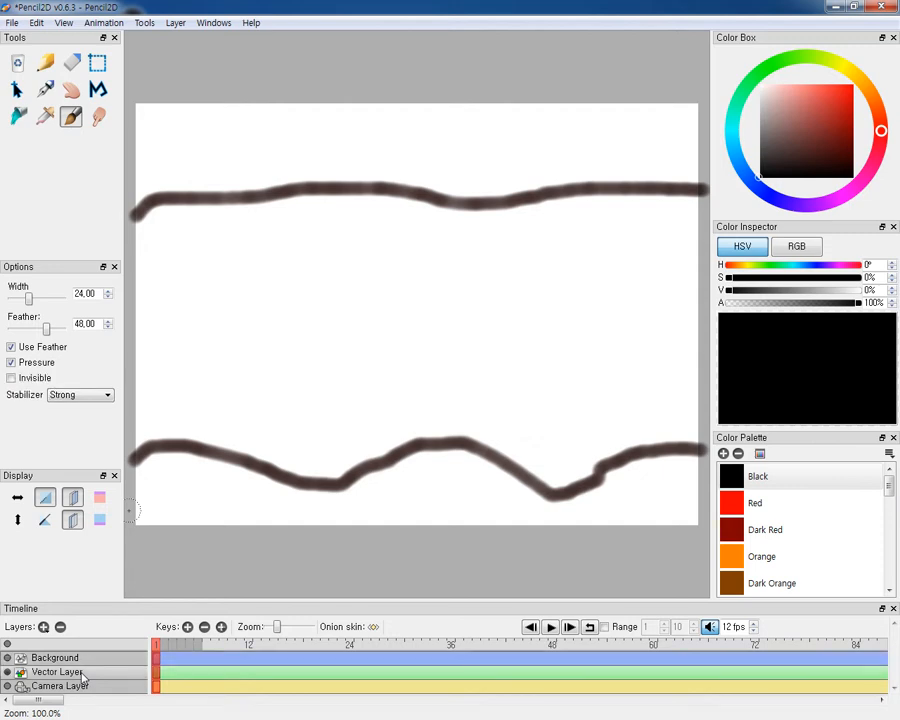
Step: Rename the vector layer to 'Ball' via its Layer Properties dialog
{"action": "double_click", "coordinate": [58, 672]}
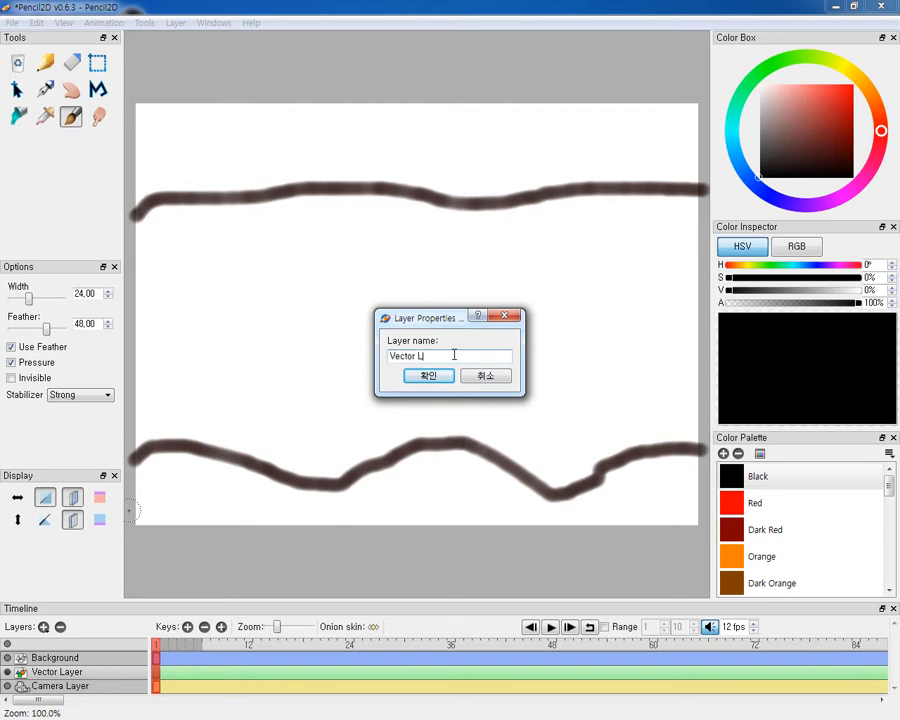
{"action": "type", "text": "Ball"}
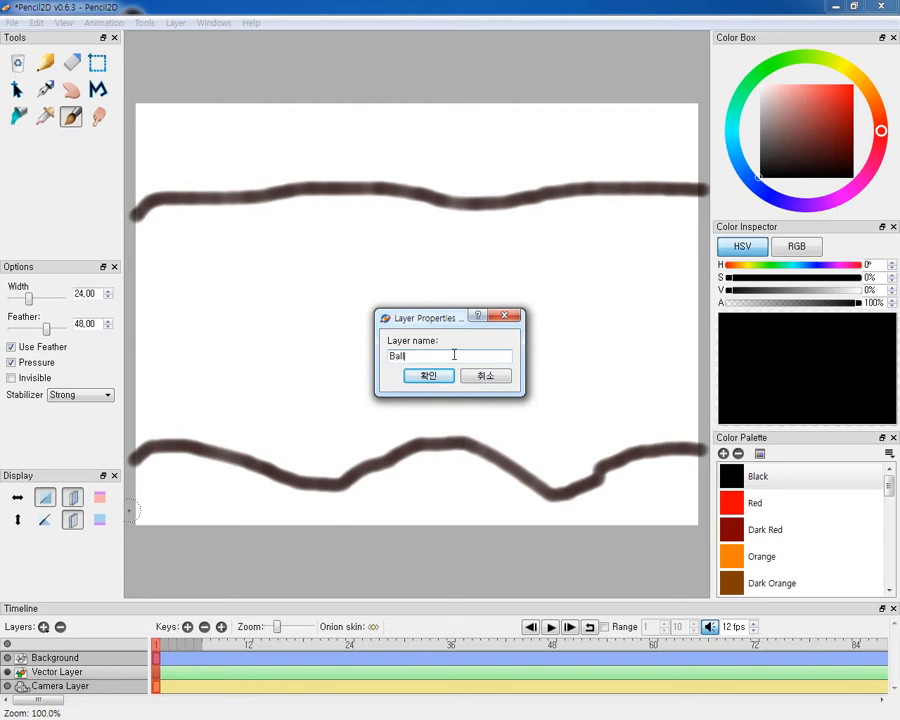
{"action": "left_click", "coordinate": [428, 376]}
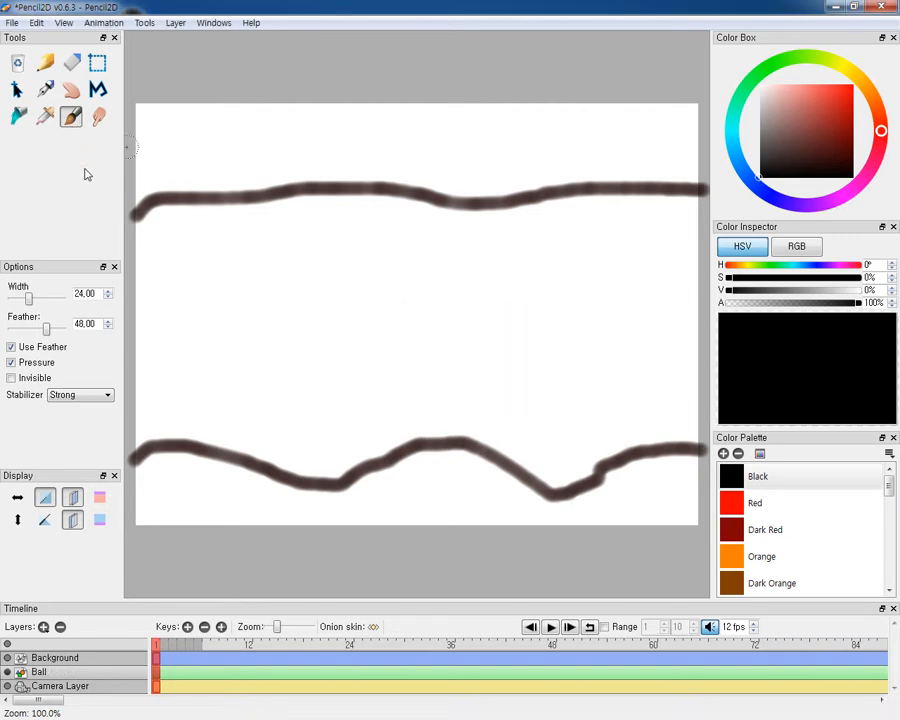
{"action": "mouse_move", "coordinate": [172, 262]}
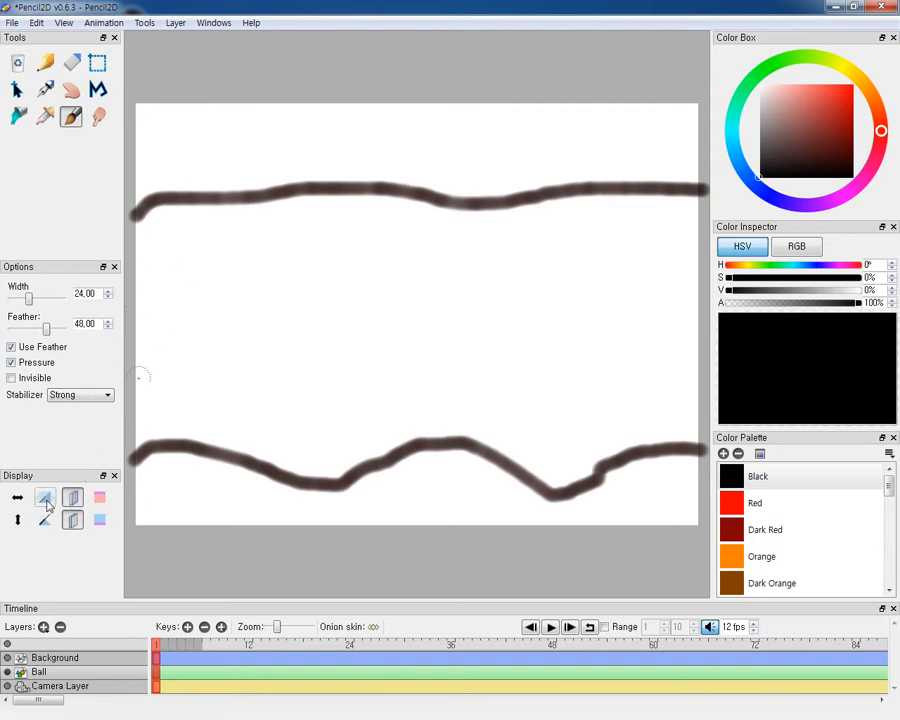
{"action": "mouse_move", "coordinate": [72, 500]}
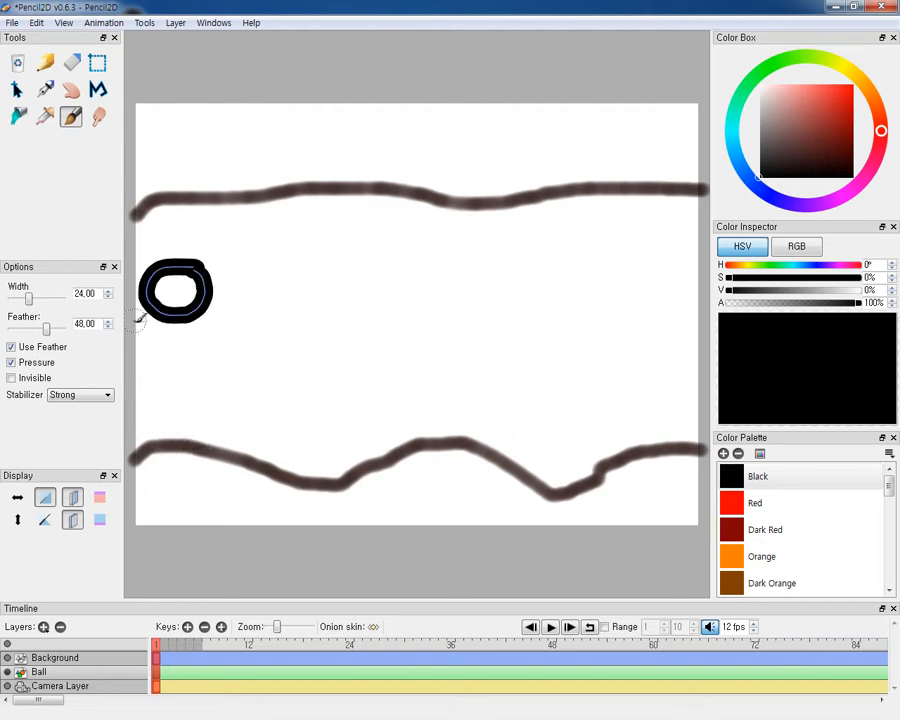
{"action": "mouse_move", "coordinate": [96, 62]}
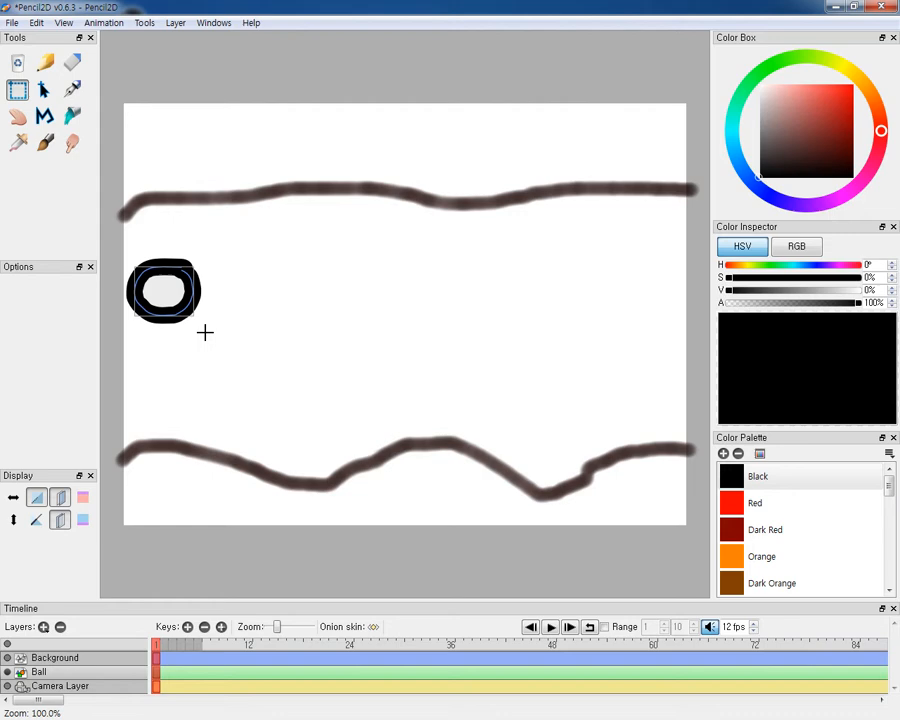
{"action": "mouse_move", "coordinate": [190, 588]}
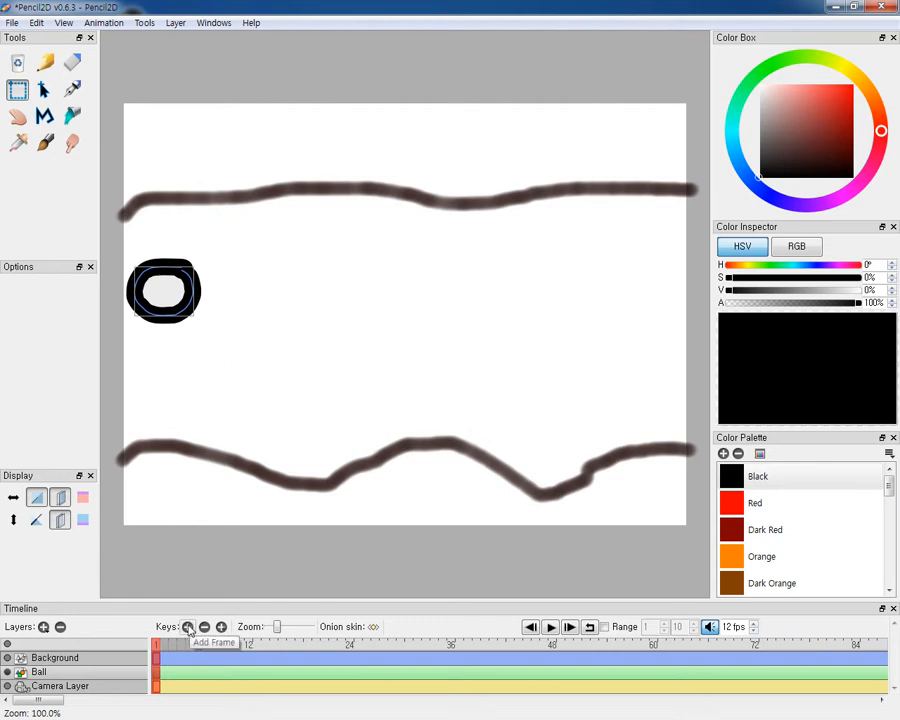
Step: Add a second key frame on the Ball layer for the next ball position
{"action": "left_click", "coordinate": [188, 628]}
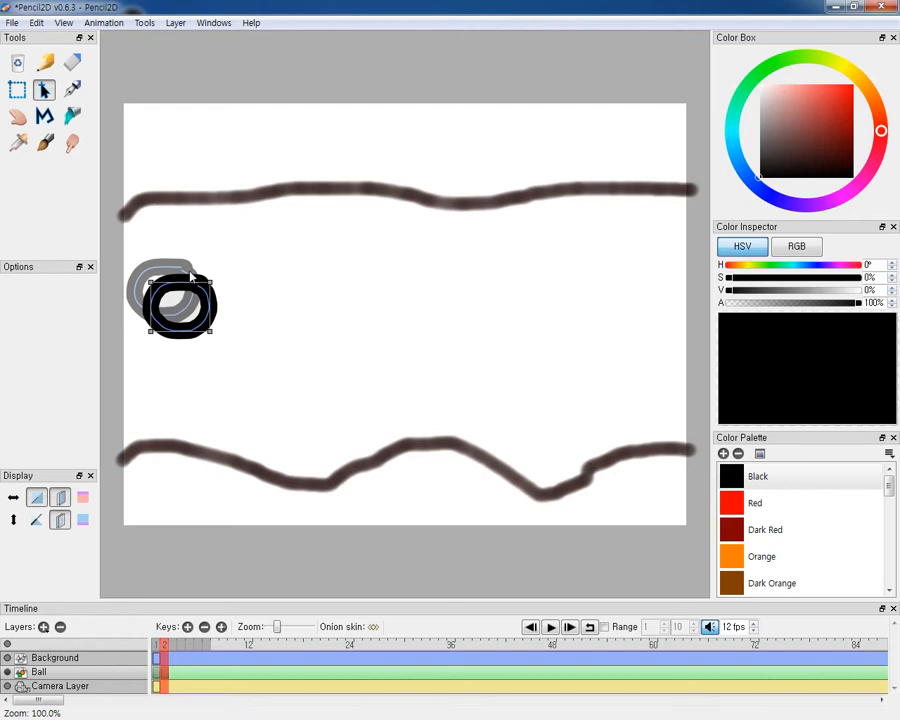
{"action": "mouse_move", "coordinate": [136, 236]}
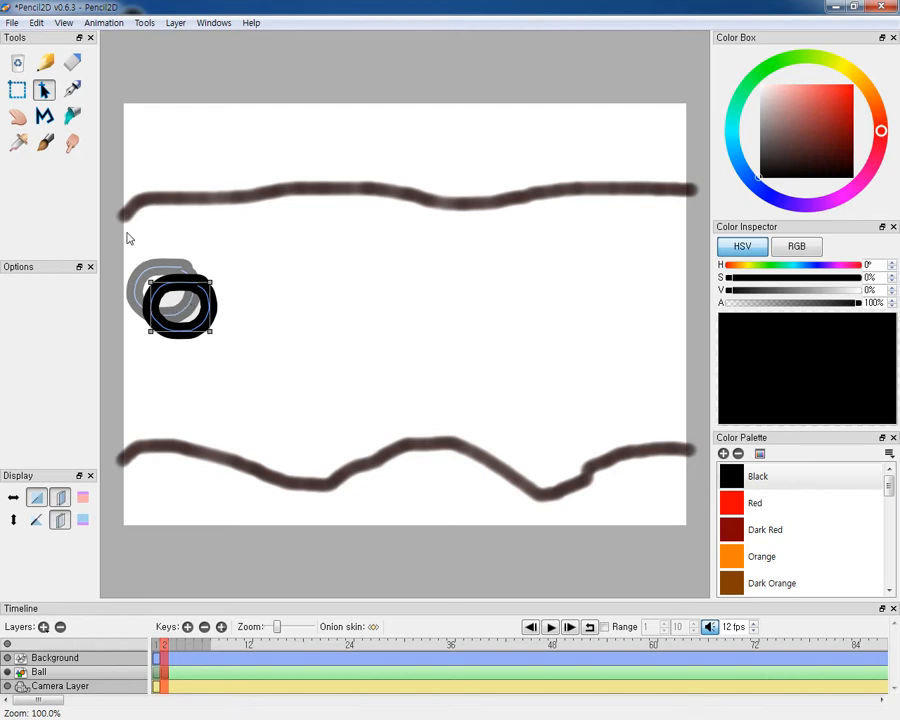
{"action": "mouse_move", "coordinate": [110, 134]}
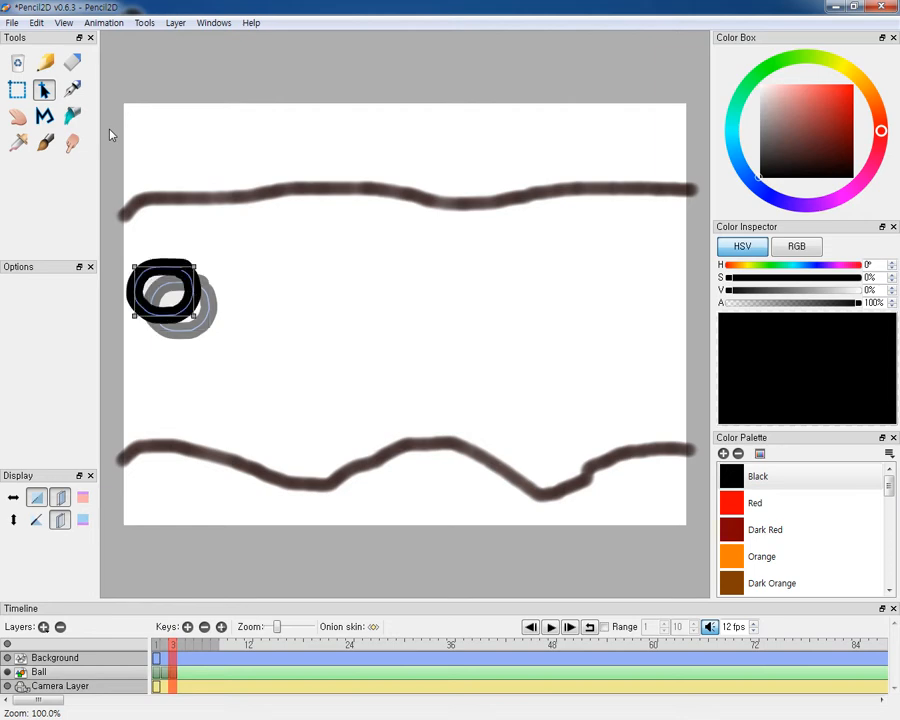
Step: Place the ball lower and further right on each new frame until it sits just above the ground line
{"action": "left_click_drag", "start_coordinate": [164, 292], "coordinate": [200, 330]}
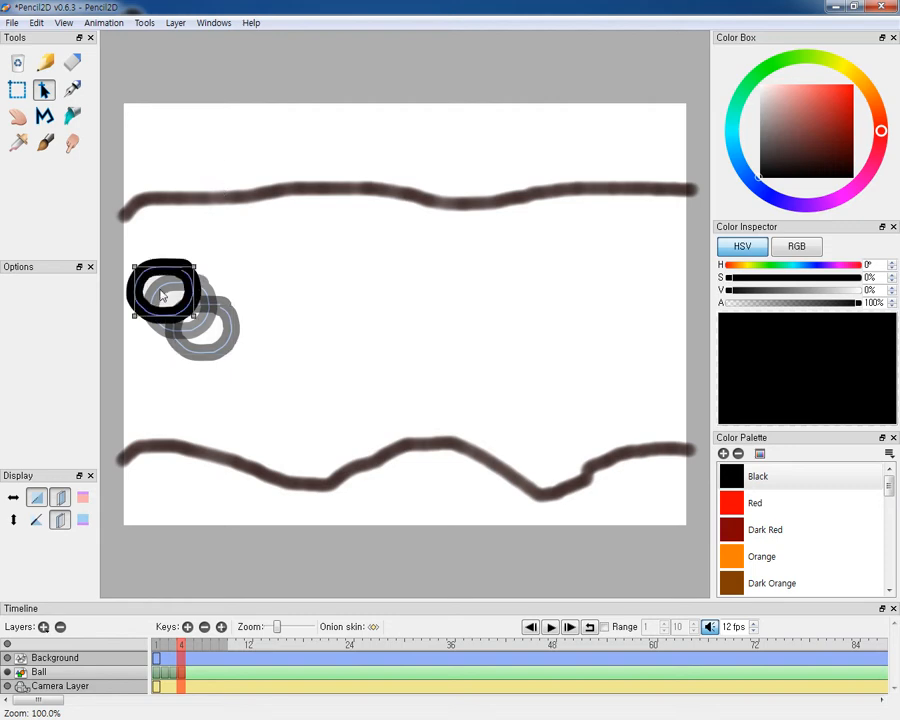
{"action": "left_click_drag", "start_coordinate": [164, 290], "coordinate": [218, 348]}
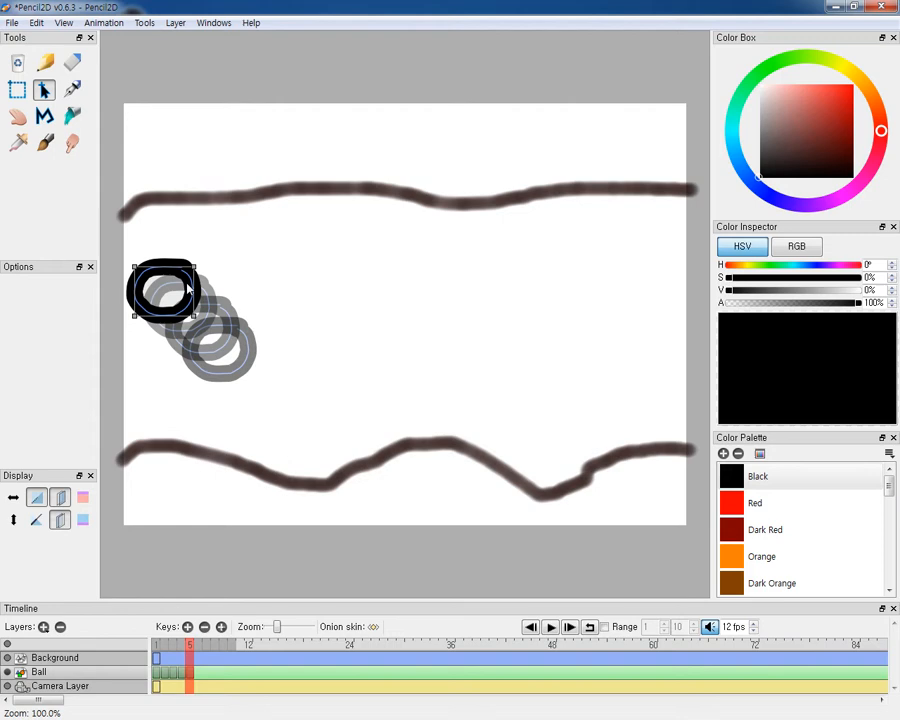
{"action": "left_click_drag", "start_coordinate": [164, 290], "coordinate": [240, 376]}
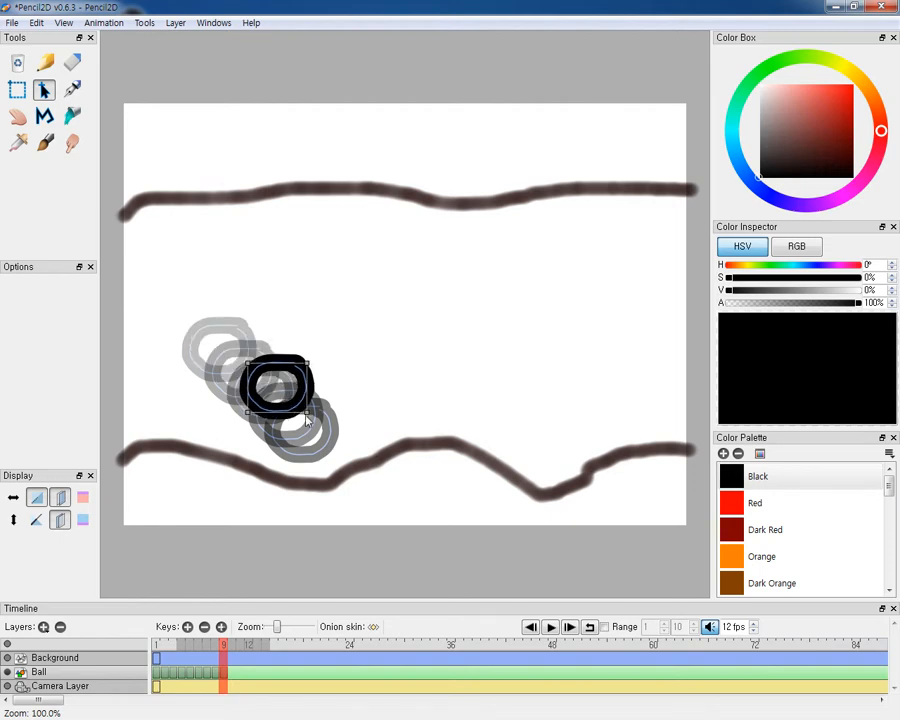
{"action": "left_click_drag", "start_coordinate": [280, 384], "coordinate": [320, 442]}
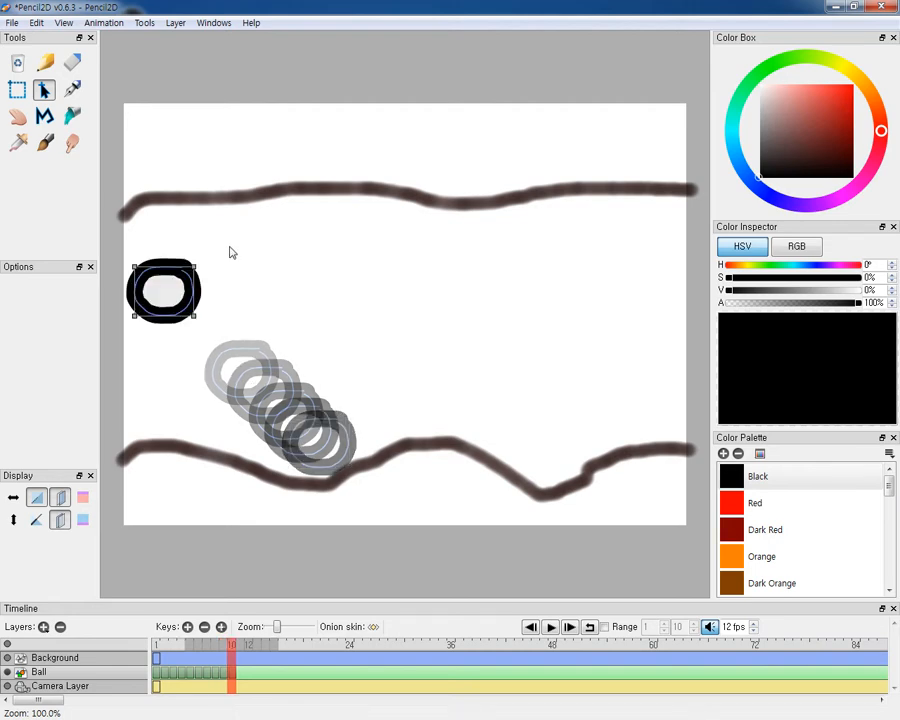
{"action": "left_click_drag", "start_coordinate": [164, 290], "coordinate": [336, 422]}
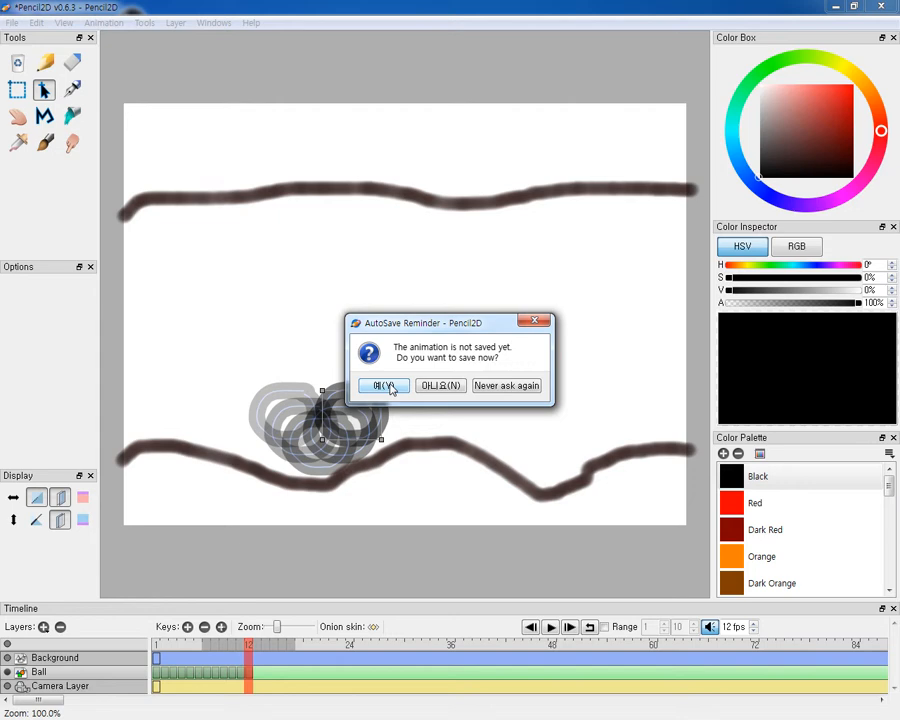
Step: Accept the save reminder and save the animation to the Desktop as 'Ball'
{"action": "left_click", "coordinate": [382, 384]}
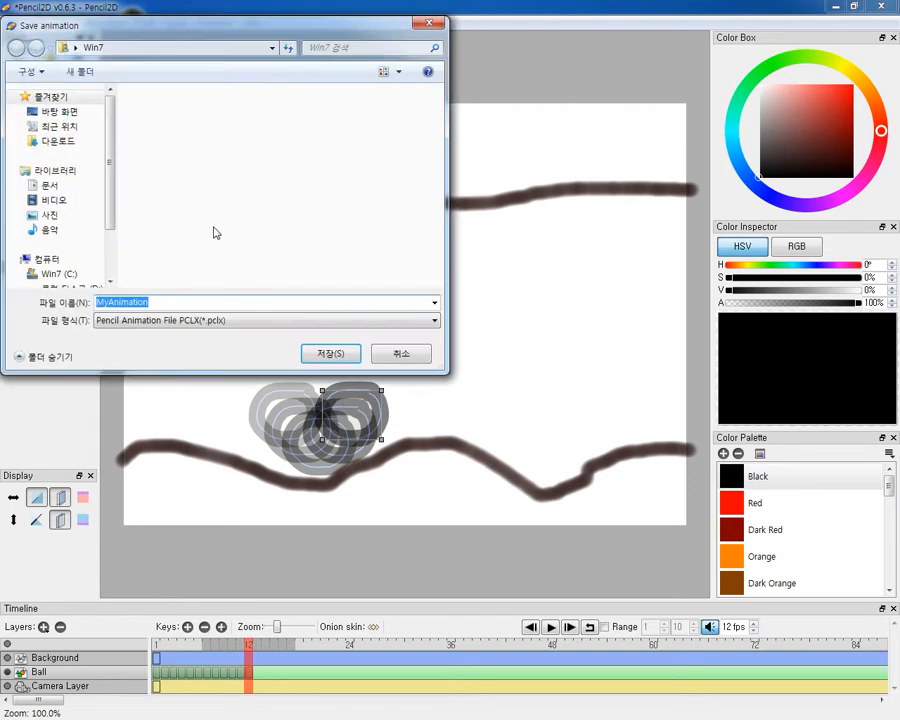
{"action": "left_click", "coordinate": [160, 302]}
{"action": "type", "text": "Ball"}
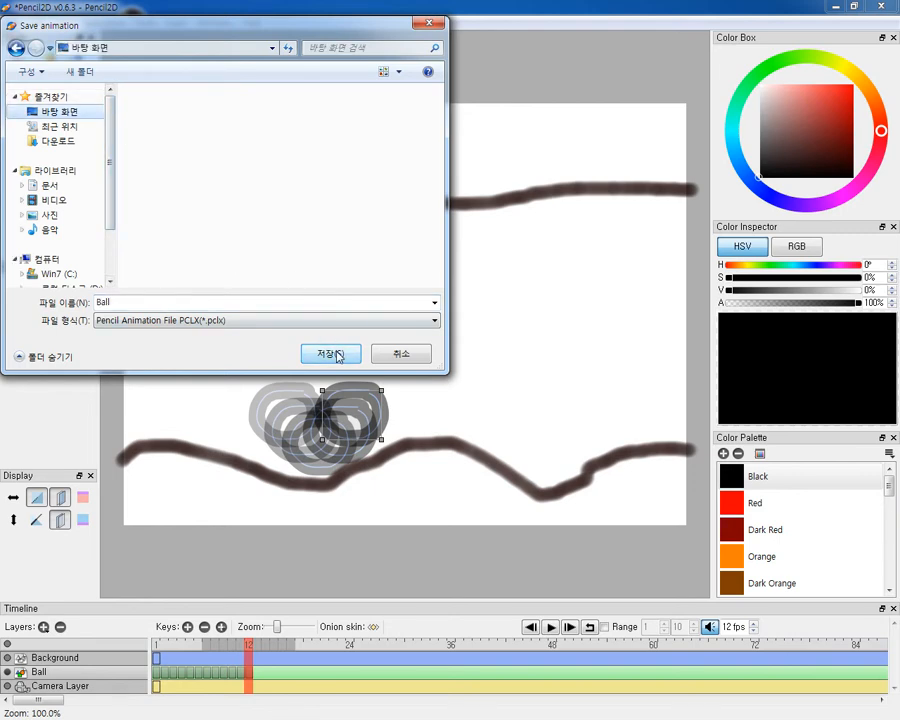
{"action": "left_click", "coordinate": [330, 352]}
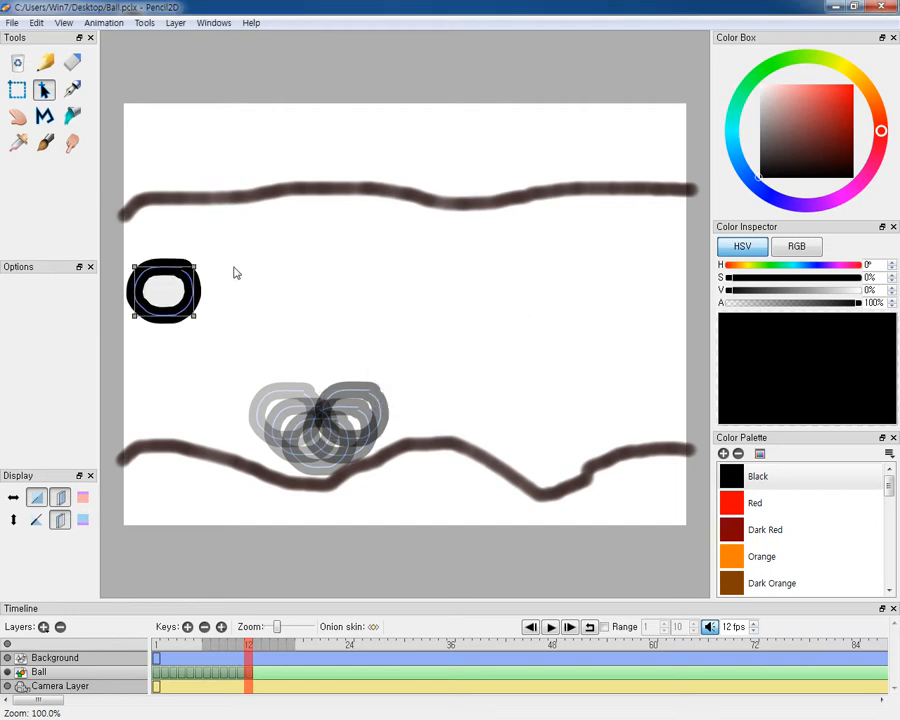
{"action": "mouse_move", "coordinate": [170, 292]}
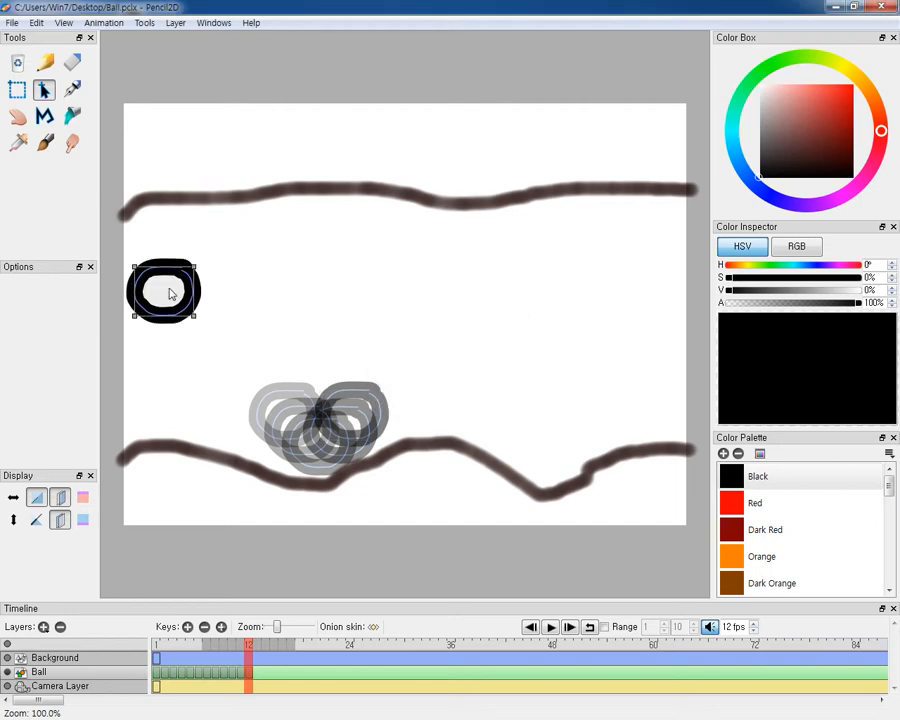
Step: Drop the ball onto the ground line and start it rising again on the next frame
{"action": "left_click_drag", "start_coordinate": [164, 290], "coordinate": [336, 358]}
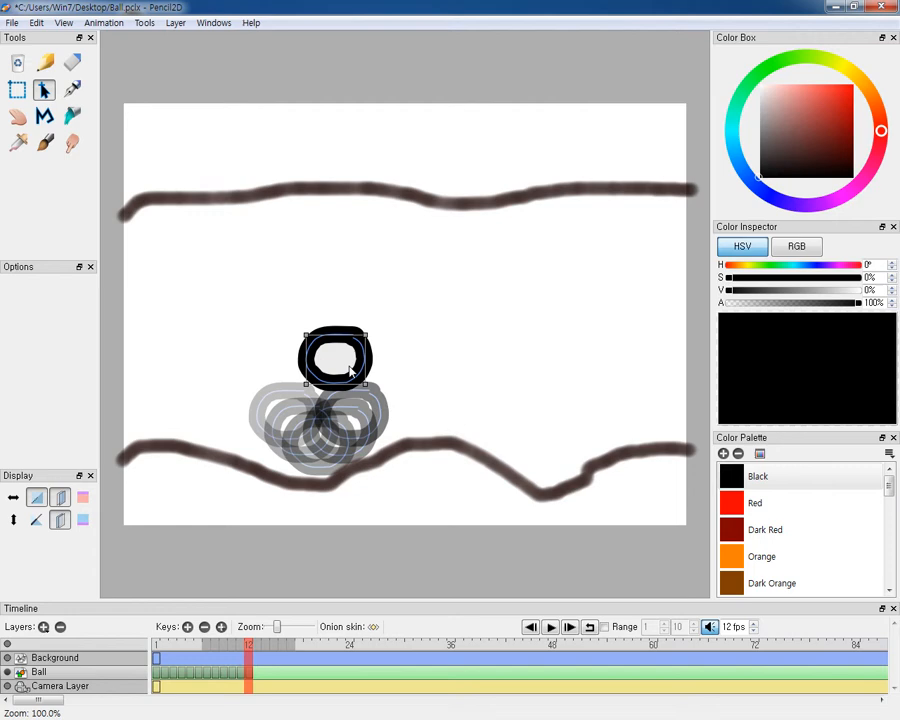
{"action": "left_click_drag", "start_coordinate": [336, 358], "coordinate": [376, 398]}
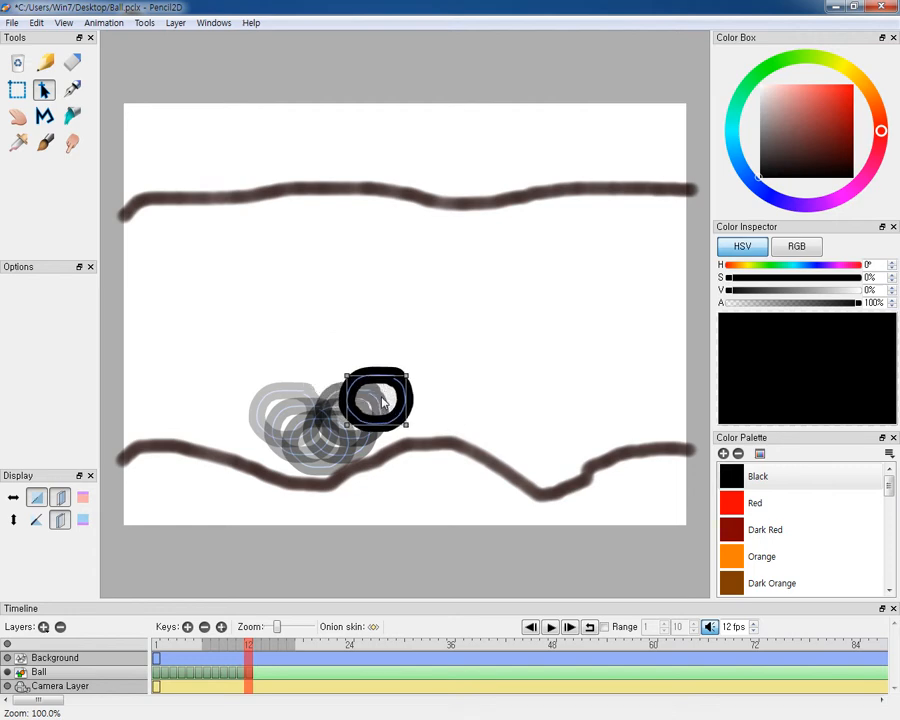
{"action": "mouse_move", "coordinate": [314, 316]}
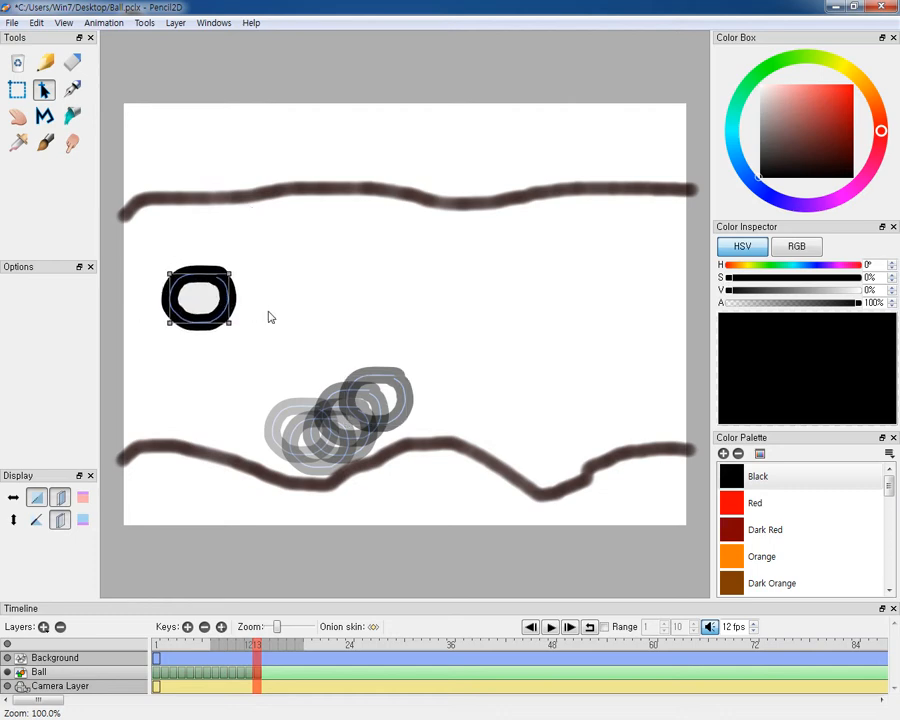
{"action": "left_click_drag", "start_coordinate": [198, 296], "coordinate": [394, 382]}
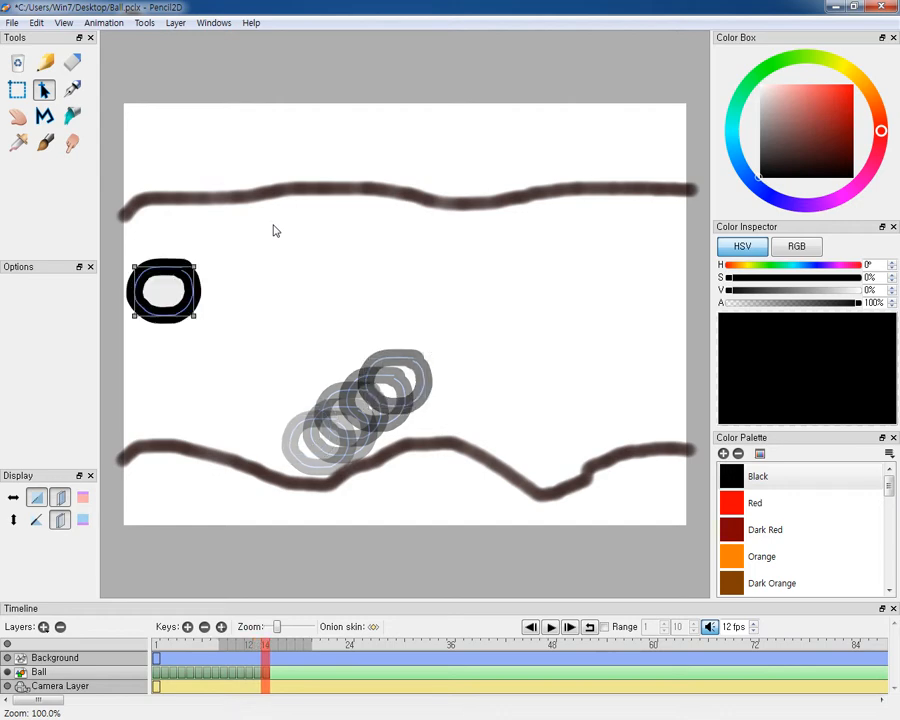
Step: Carry the ball up and to the right frame by frame until it nears the sky line
{"action": "left_click_drag", "start_coordinate": [164, 290], "coordinate": [412, 352]}
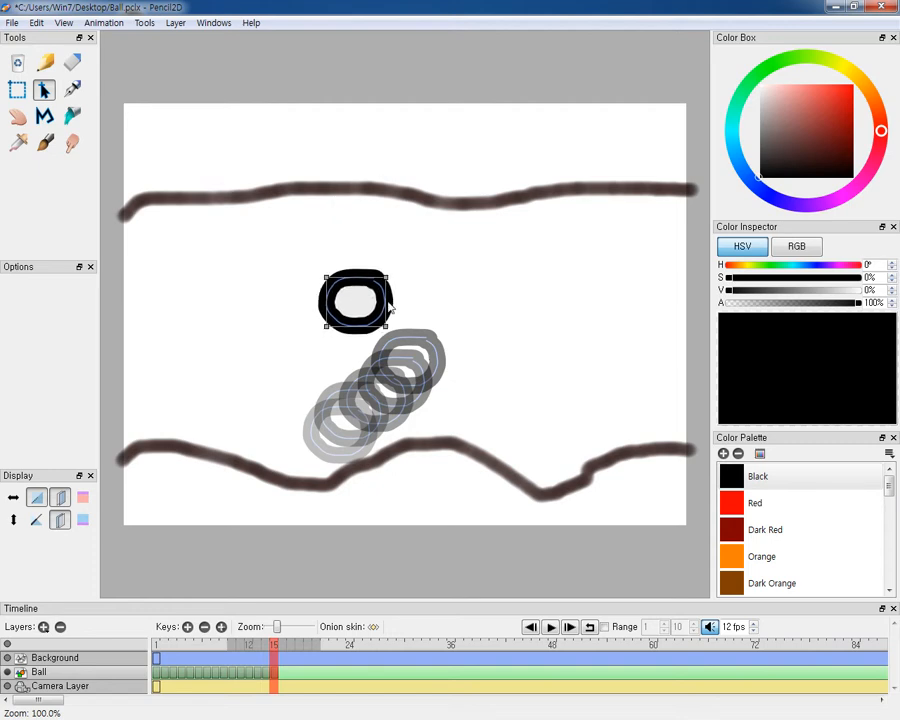
{"action": "left_click_drag", "start_coordinate": [356, 300], "coordinate": [418, 336]}
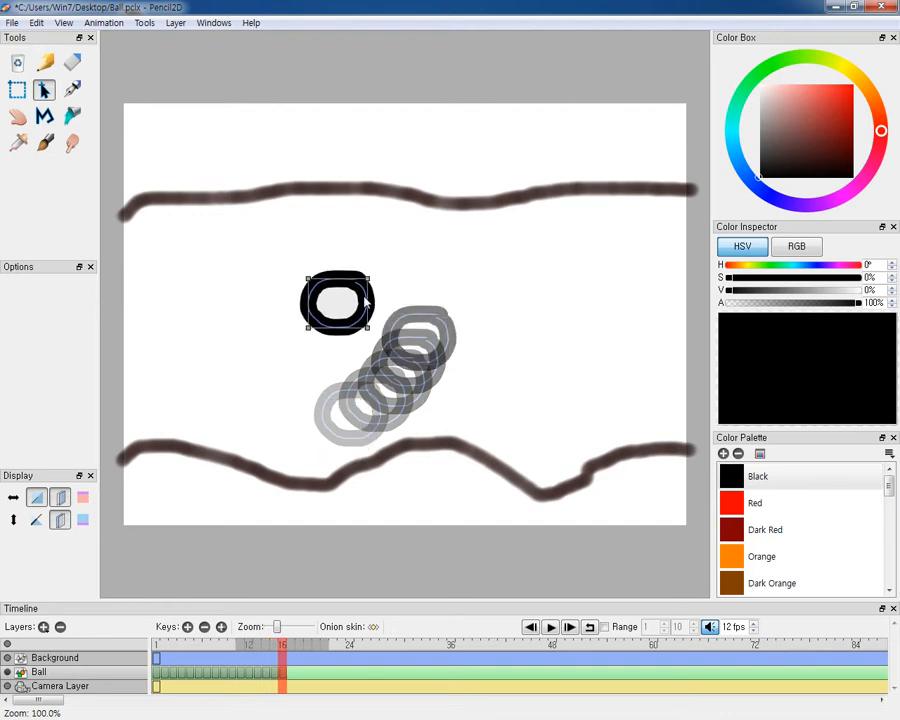
{"action": "left_click_drag", "start_coordinate": [336, 302], "coordinate": [430, 312]}
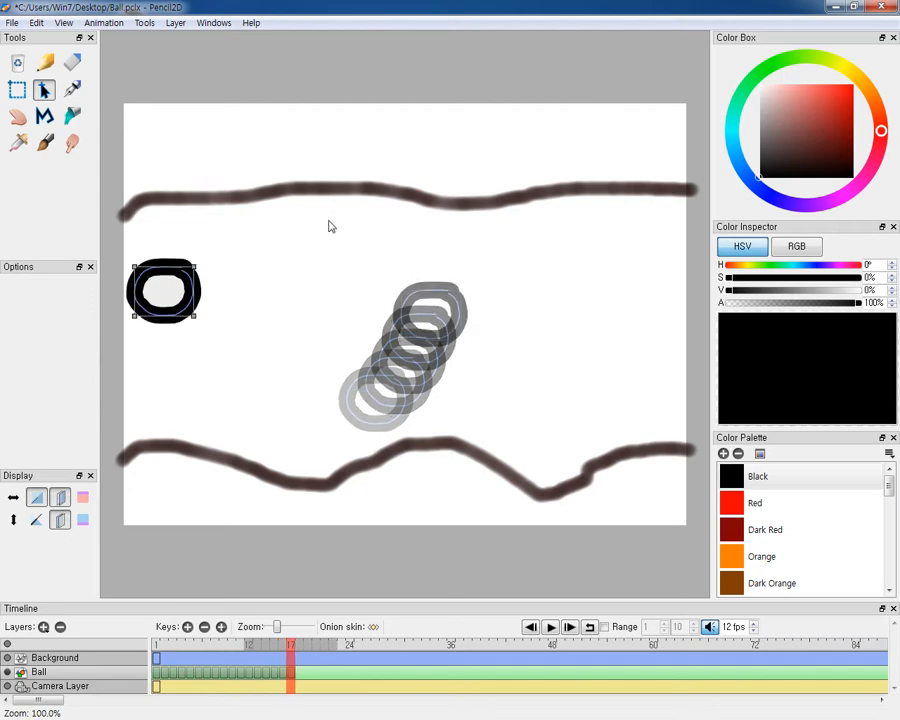
{"action": "left_click_drag", "start_coordinate": [164, 290], "coordinate": [444, 288]}
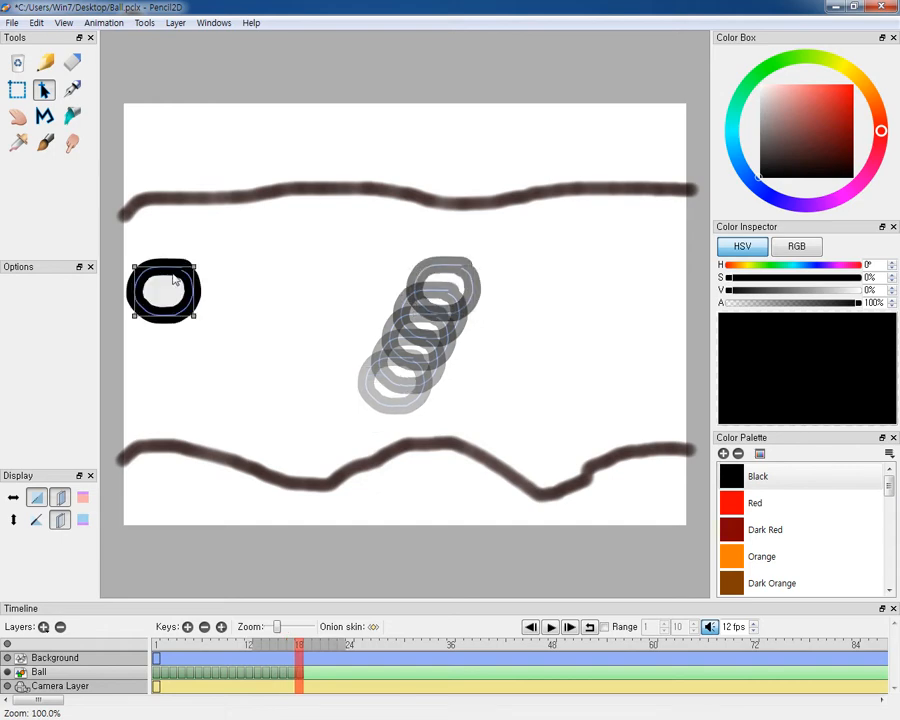
{"action": "left_click_drag", "start_coordinate": [164, 290], "coordinate": [468, 262]}
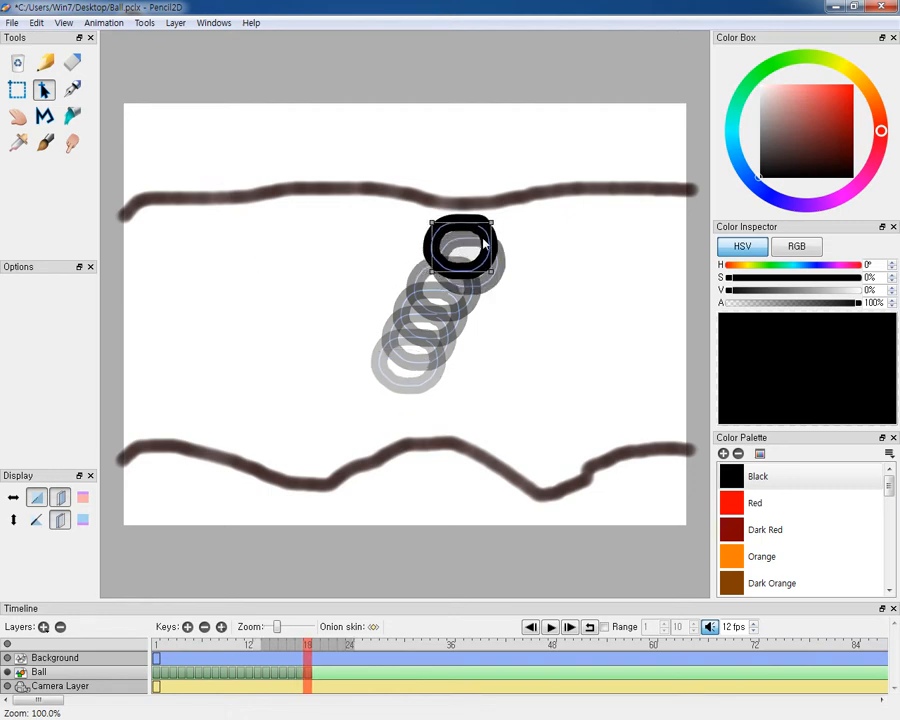
{"action": "left_click_drag", "start_coordinate": [460, 248], "coordinate": [484, 240]}
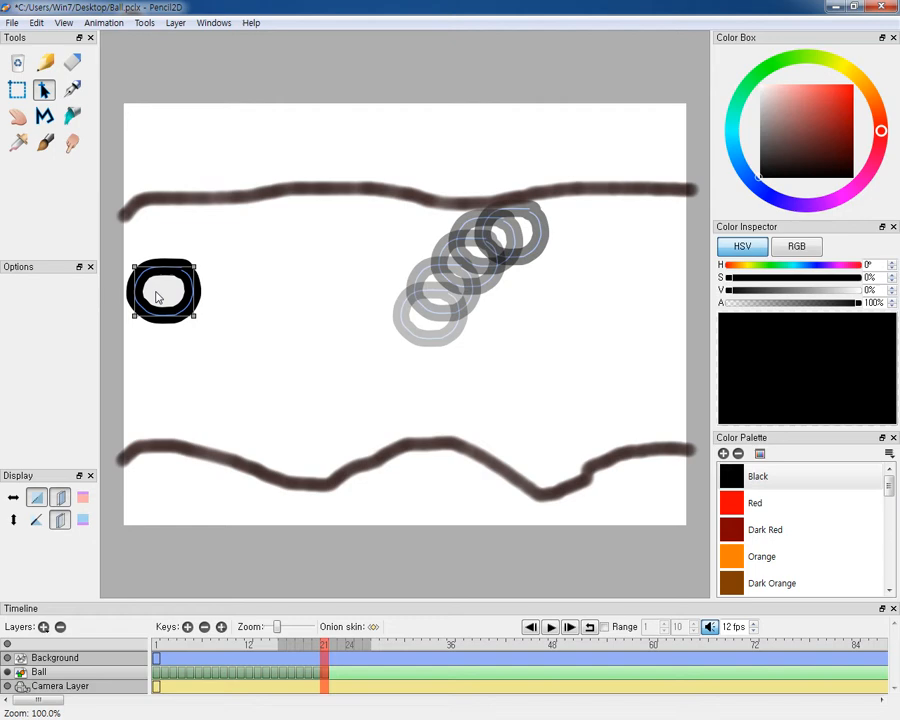
Step: Move the ball rightward from the sky line and gradually back down across the remaining frames
{"action": "left_click_drag", "start_coordinate": [164, 290], "coordinate": [540, 248]}
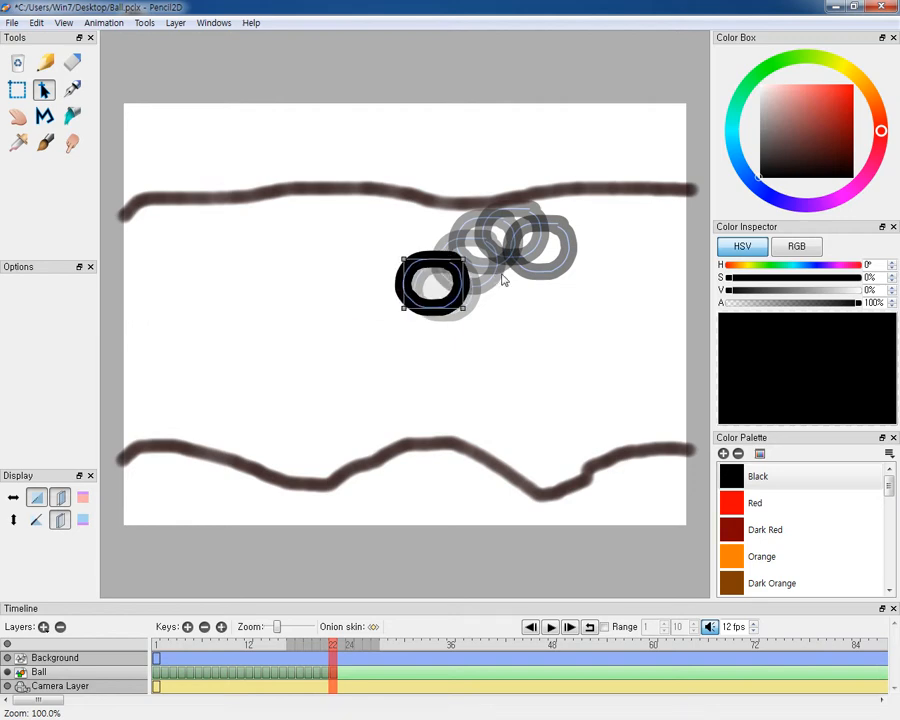
{"action": "left_click_drag", "start_coordinate": [432, 284], "coordinate": [562, 264]}
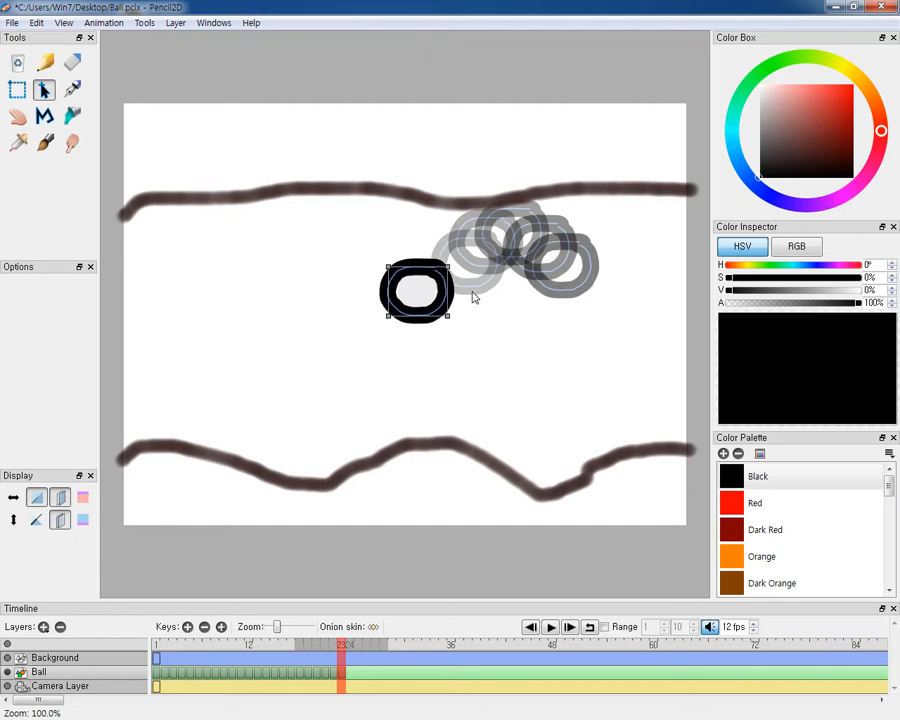
{"action": "left_click_drag", "start_coordinate": [416, 290], "coordinate": [578, 280]}
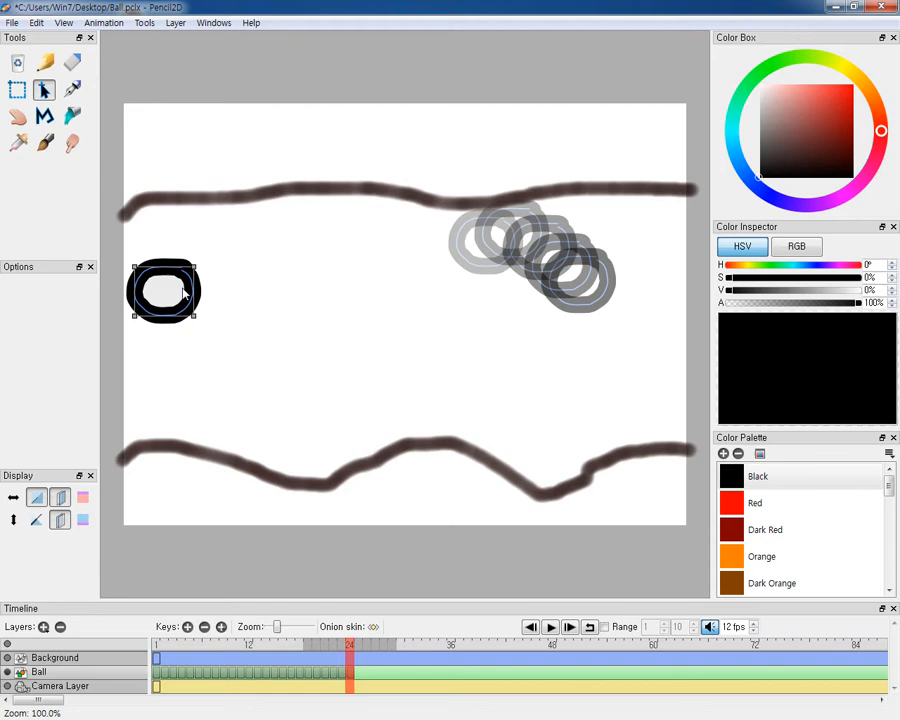
{"action": "left_click_drag", "start_coordinate": [164, 292], "coordinate": [284, 292]}
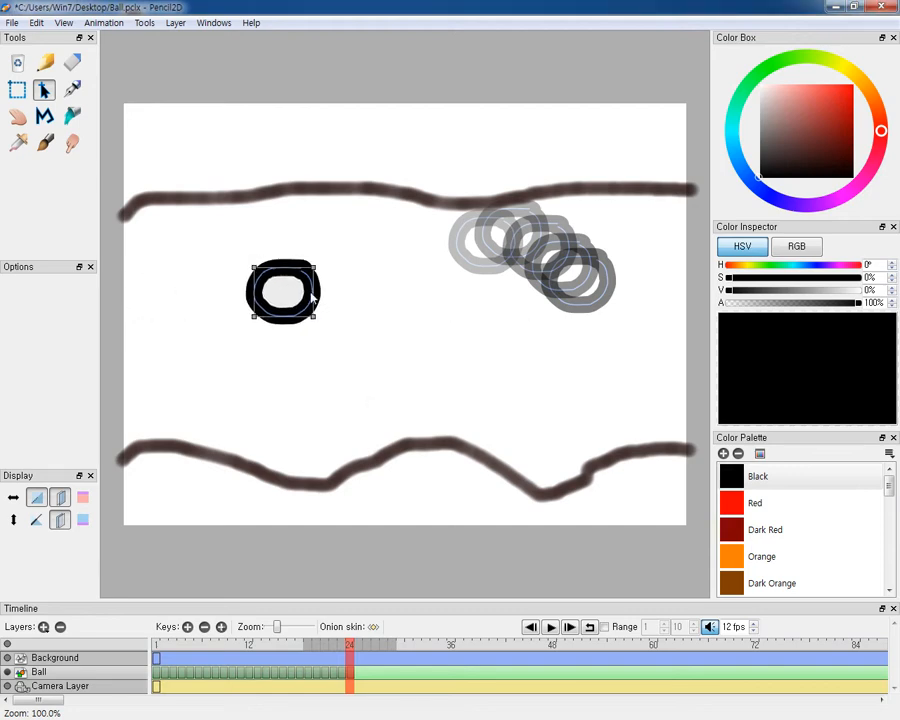
{"action": "left_click_drag", "start_coordinate": [284, 292], "coordinate": [596, 296]}
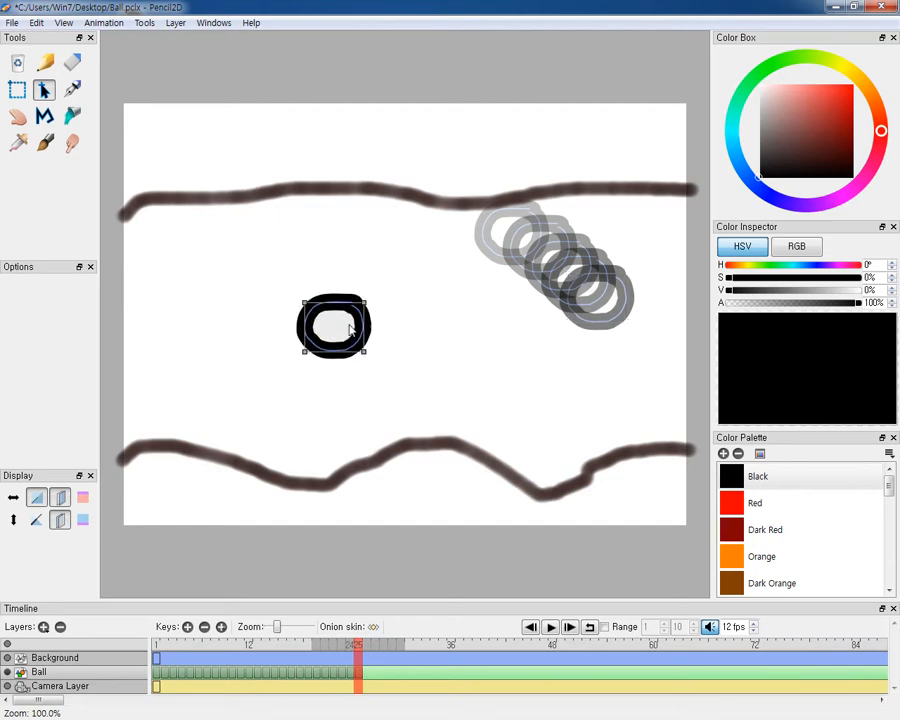
{"action": "left_click_drag", "start_coordinate": [336, 324], "coordinate": [612, 318]}
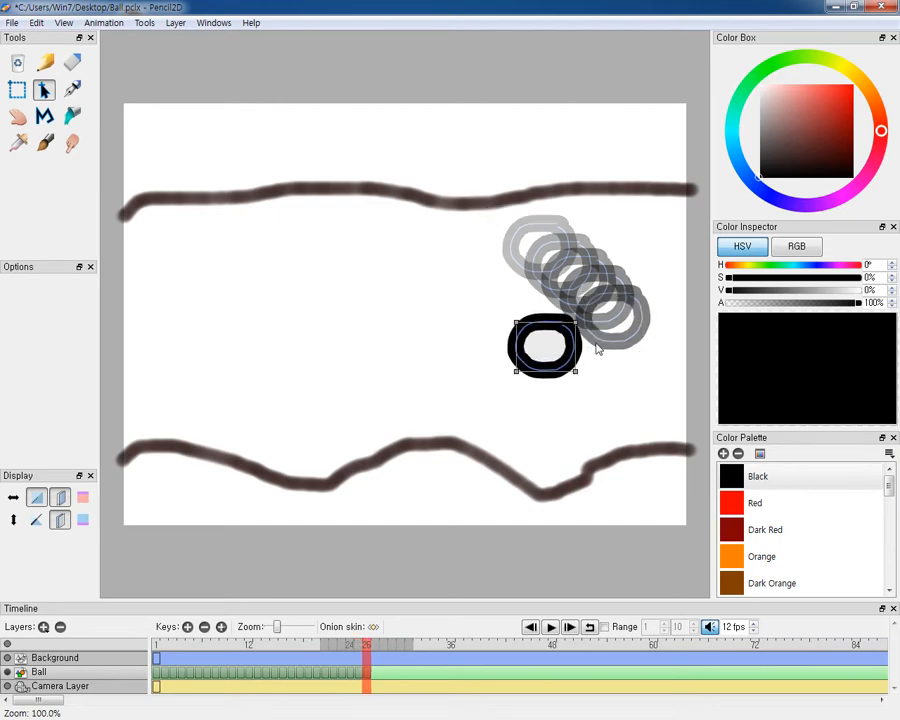
{"action": "left_click_drag", "start_coordinate": [544, 344], "coordinate": [638, 344]}
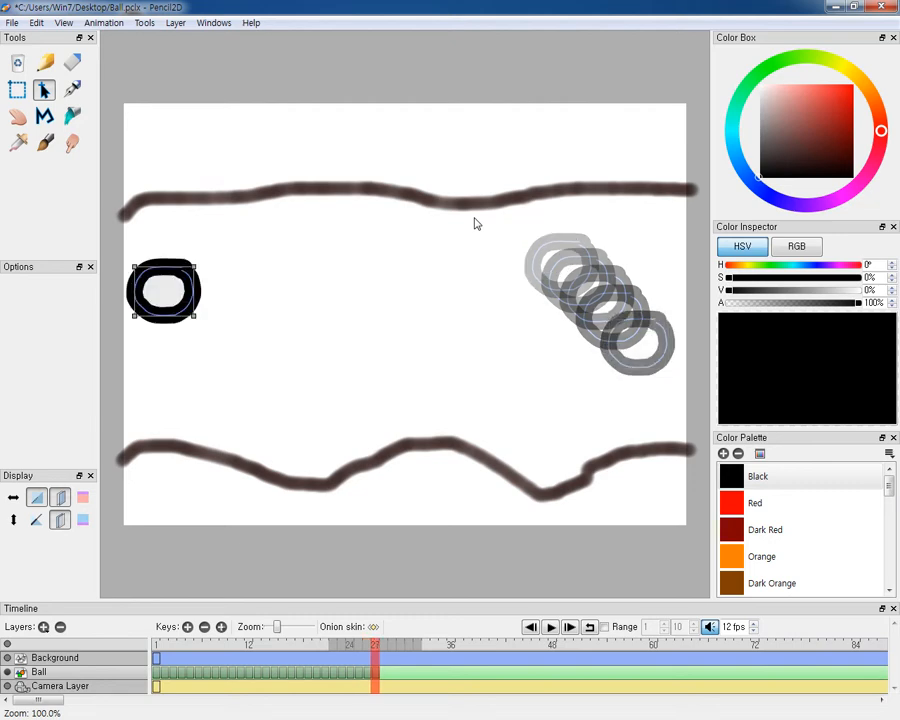
{"action": "left_click_drag", "start_coordinate": [164, 290], "coordinate": [652, 372]}
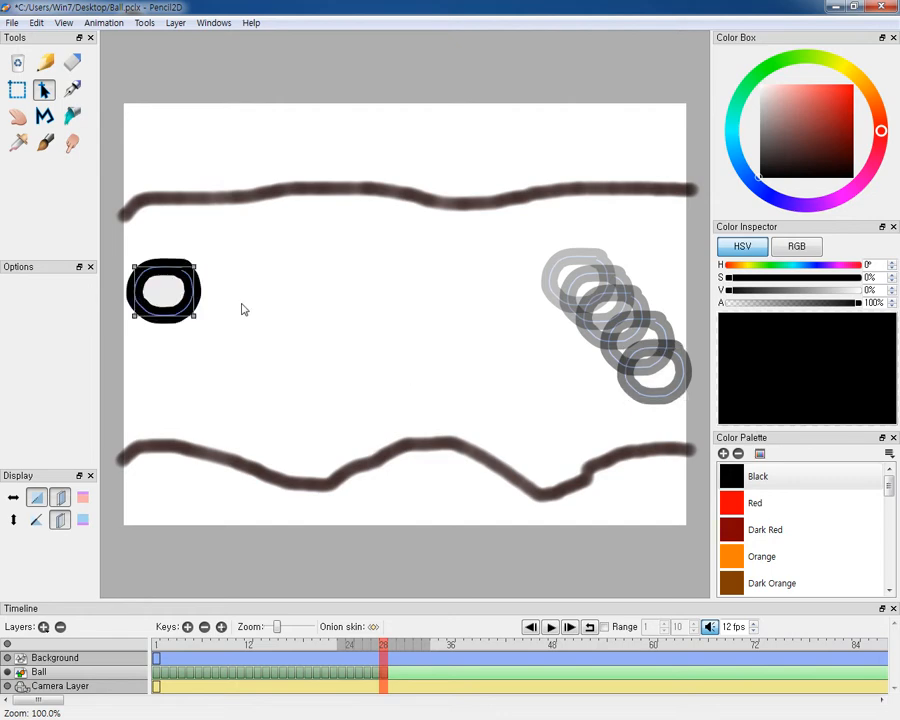
{"action": "left_click_drag", "start_coordinate": [164, 290], "coordinate": [672, 400]}
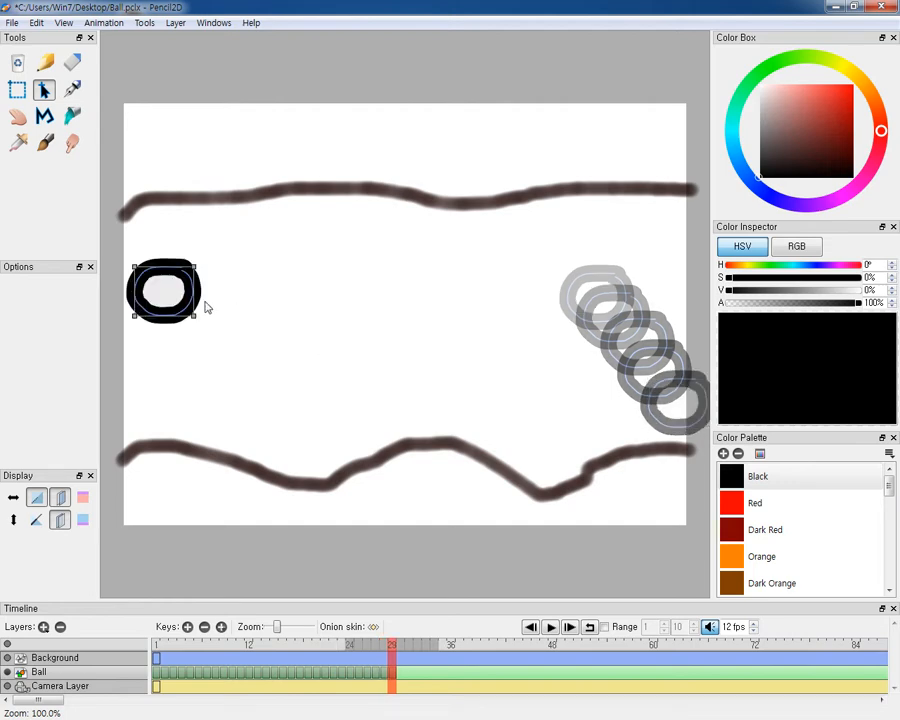
{"action": "left_click_drag", "start_coordinate": [164, 290], "coordinate": [680, 410]}
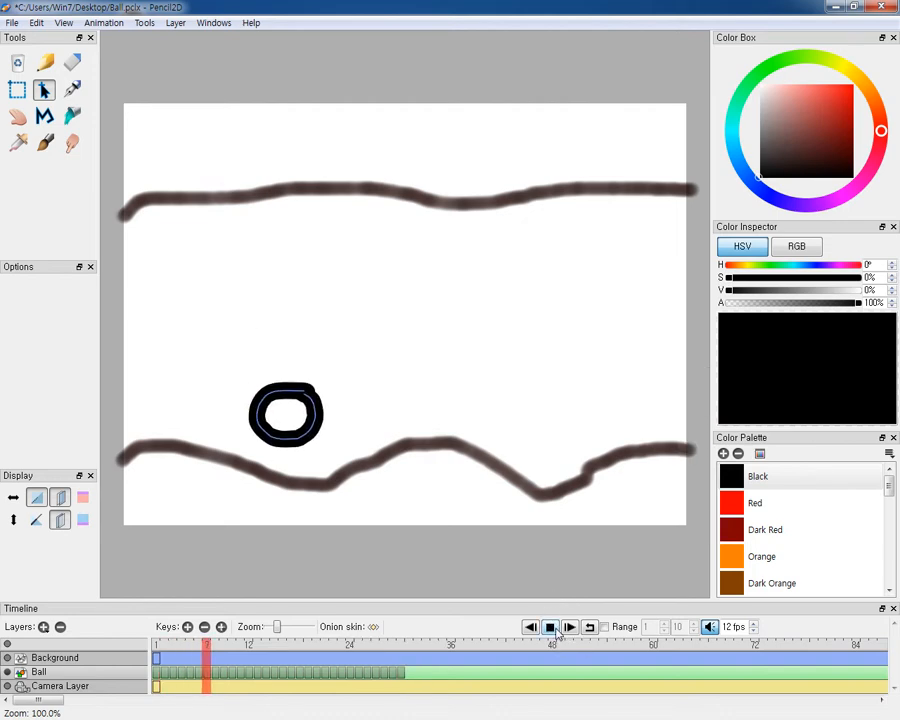
{"action": "left_click", "coordinate": [548, 624]}
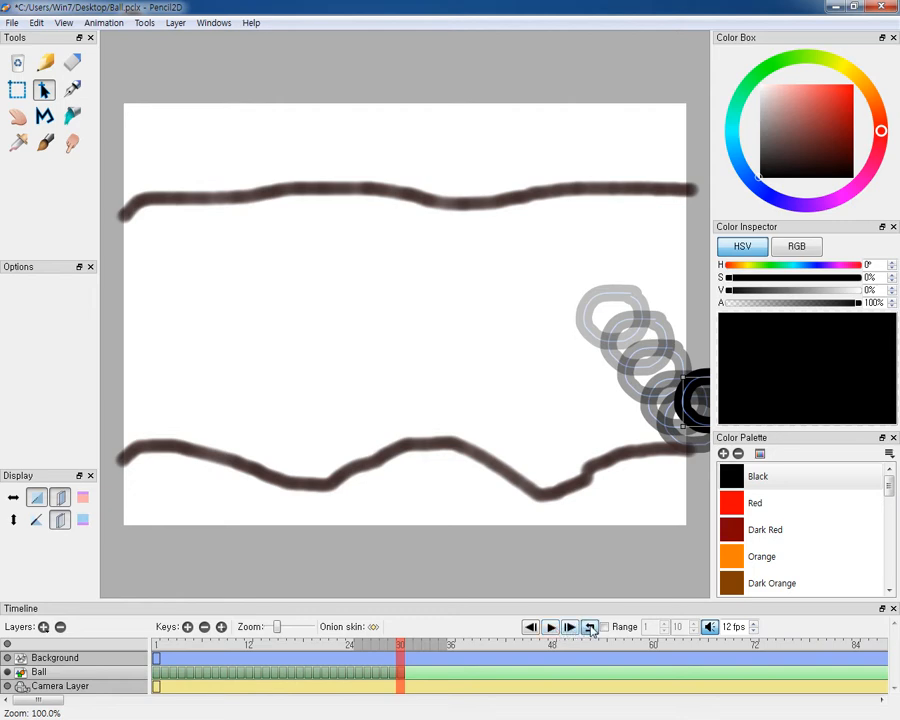
{"action": "left_click", "coordinate": [550, 628]}
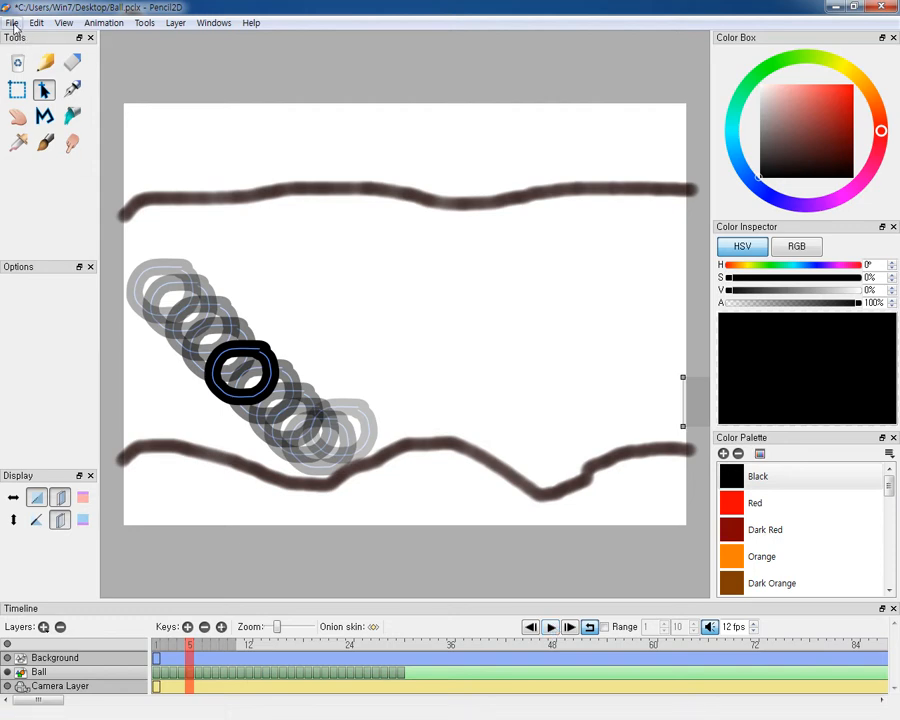
{"action": "left_click", "coordinate": [12, 24]}
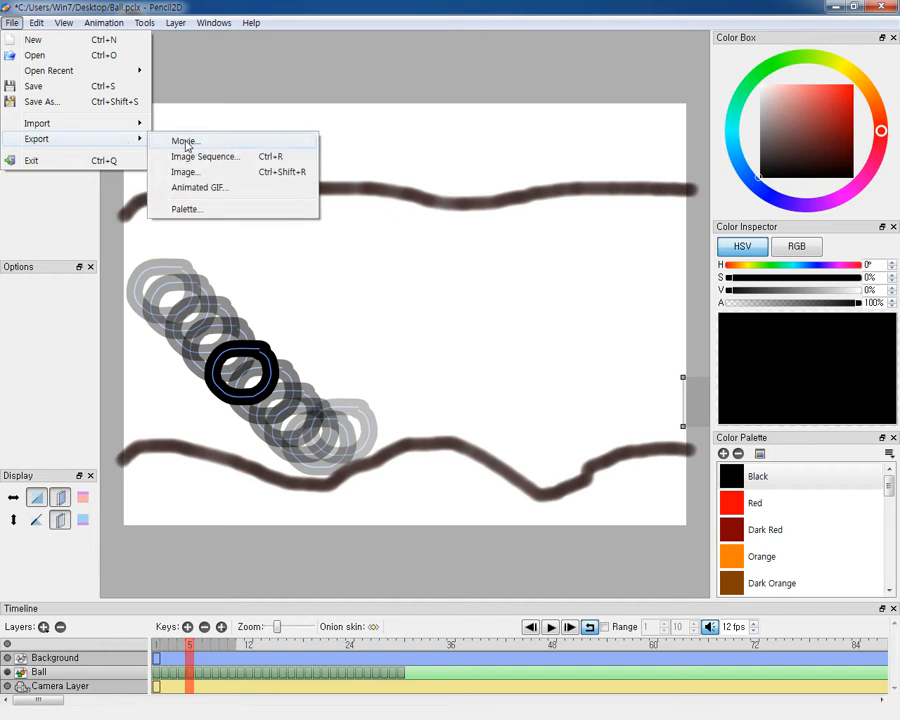
{"action": "mouse_move", "coordinate": [200, 188]}
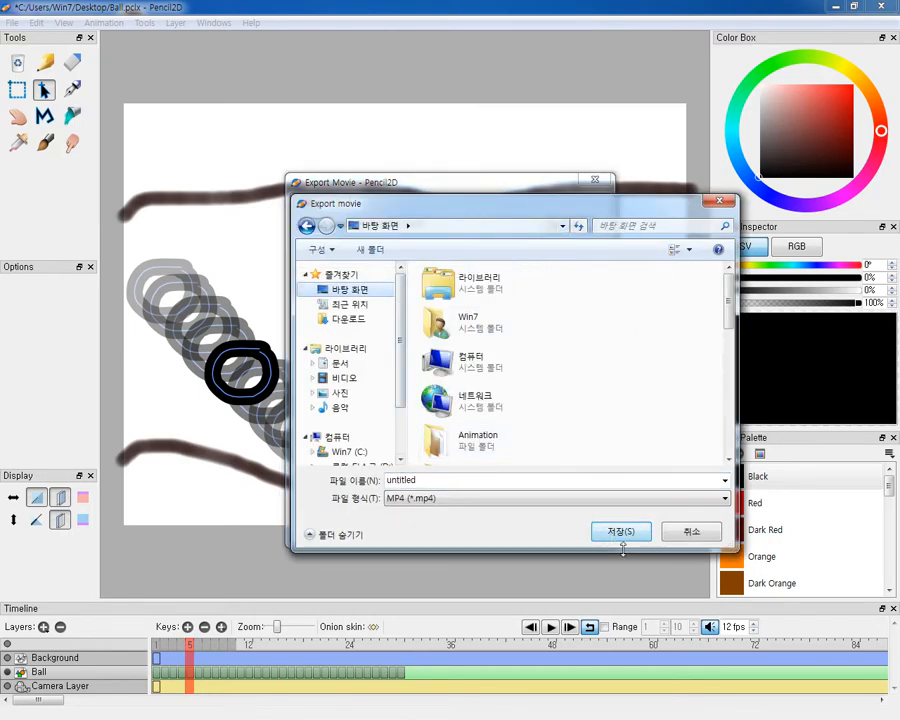
Step: Export the animation as an MP4 movie from the Export Movie dialog
{"action": "left_click", "coordinate": [620, 532]}
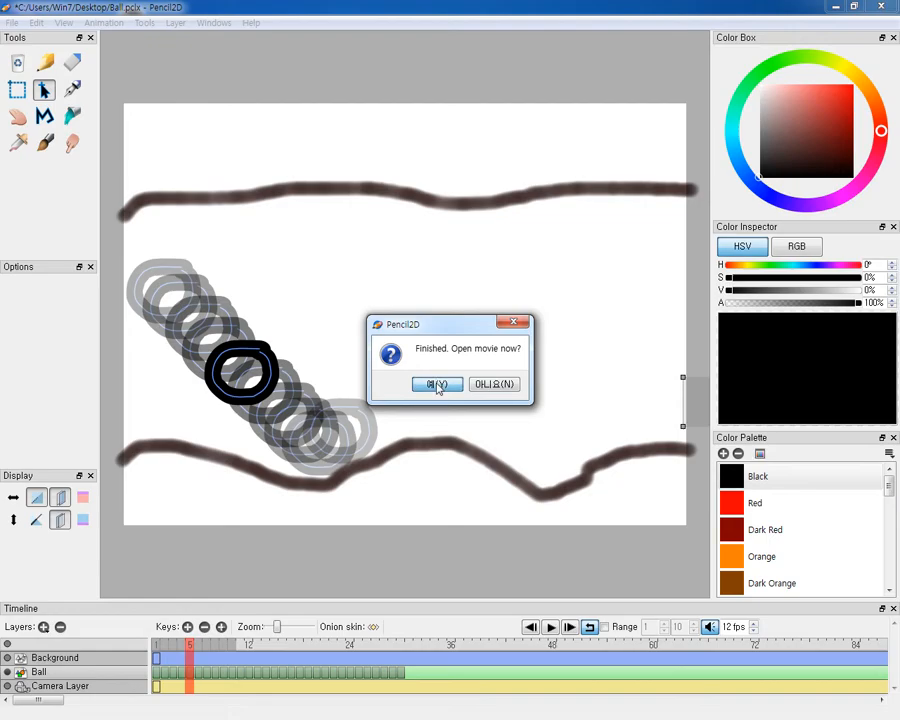
Step: Play the exported movie in Windows Media Player and close the player
{"action": "left_click", "coordinate": [436, 384]}
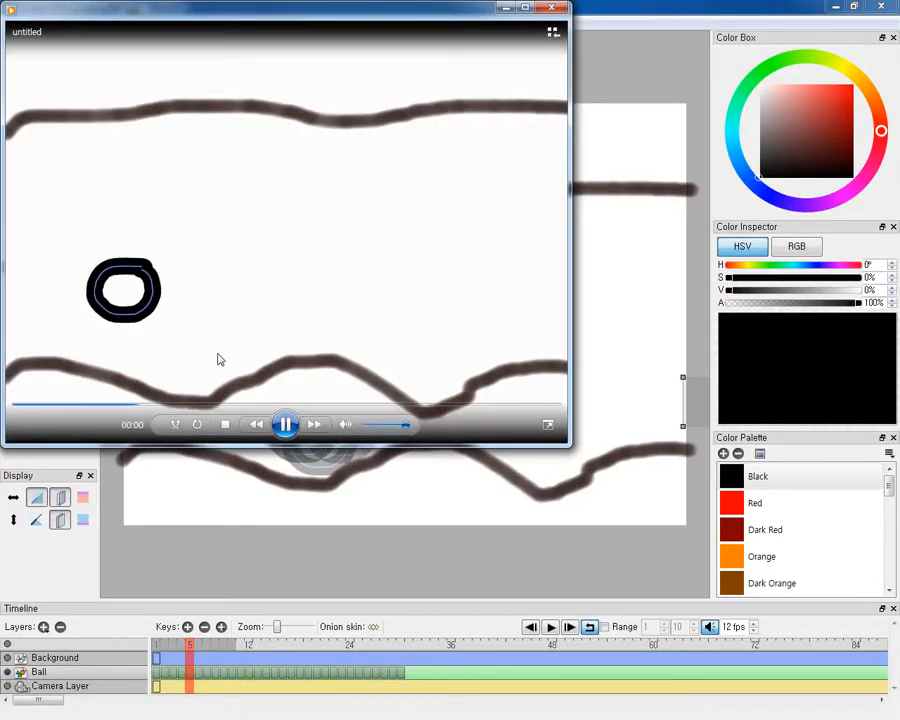
{"action": "left_click", "coordinate": [548, 32]}
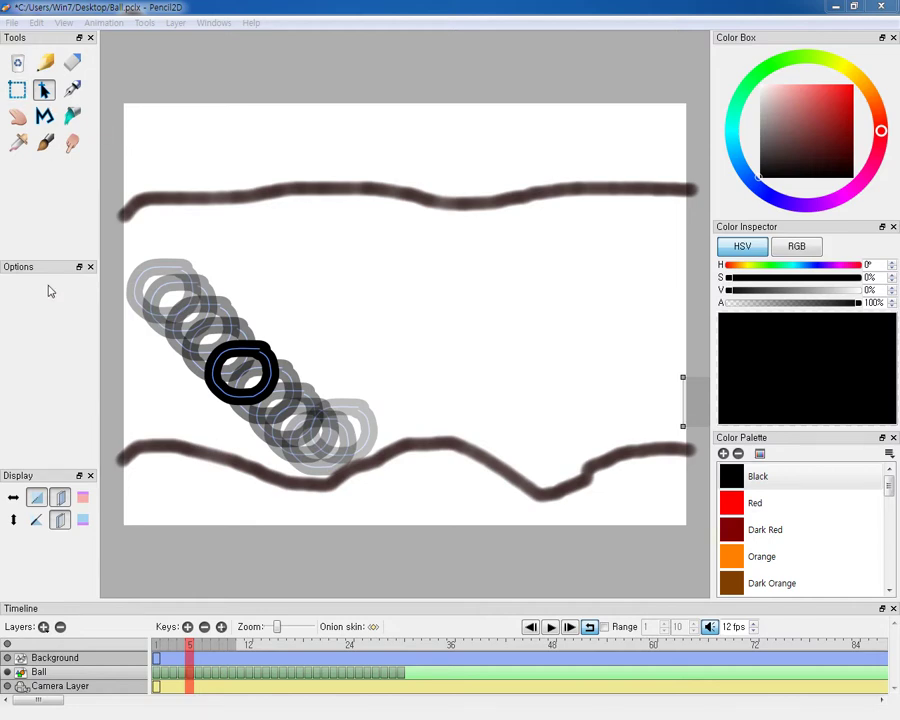
{"action": "mouse_move", "coordinate": [50, 292]}
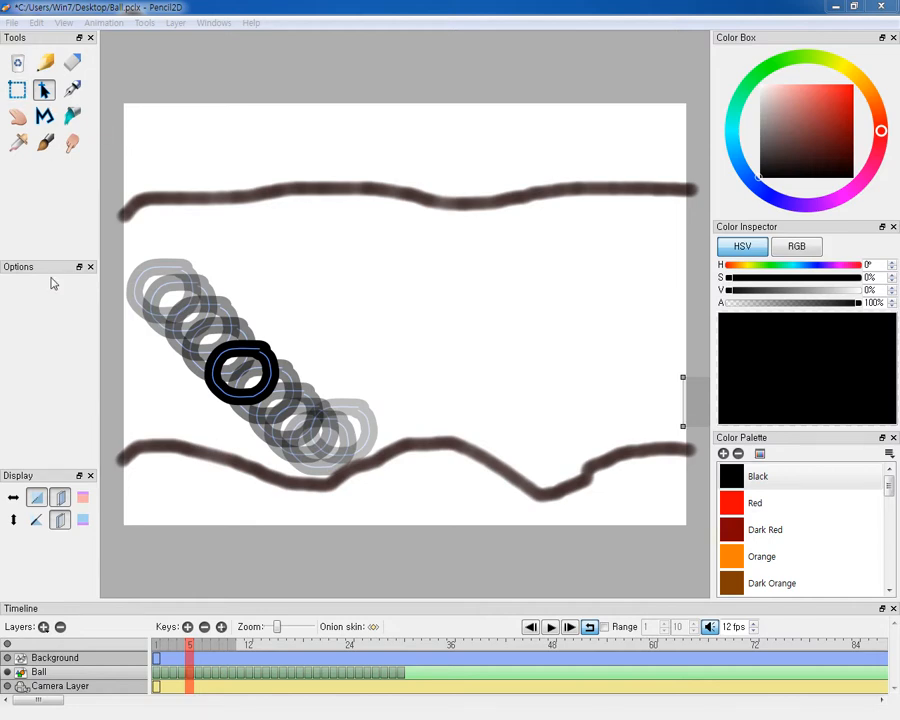
Step: Export the animation as an animated GIF saved to the Desktop
{"action": "left_click", "coordinate": [16, 22]}
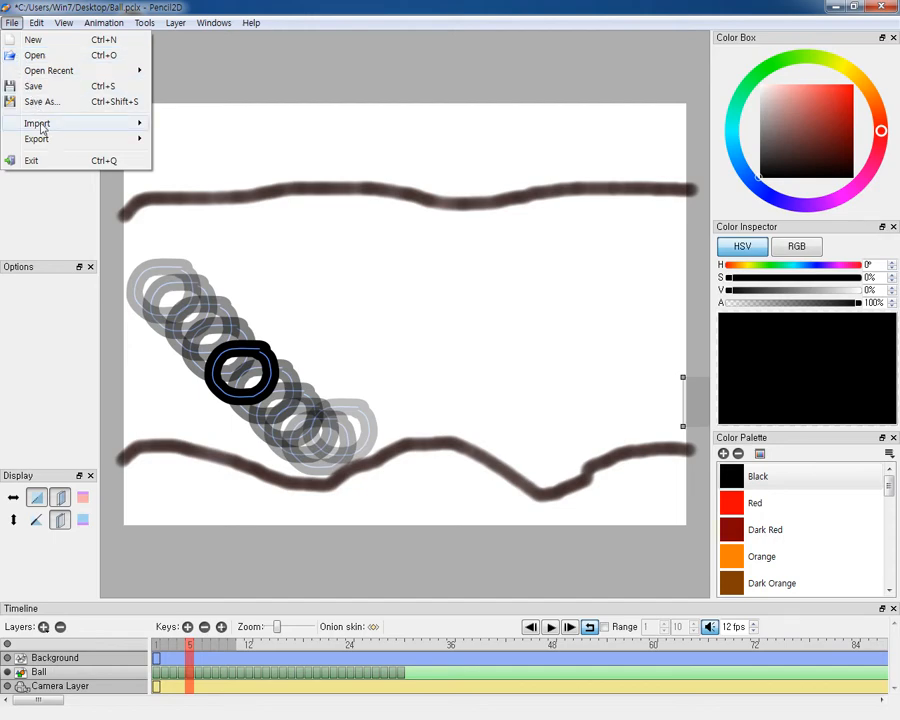
{"action": "left_click", "coordinate": [34, 140]}
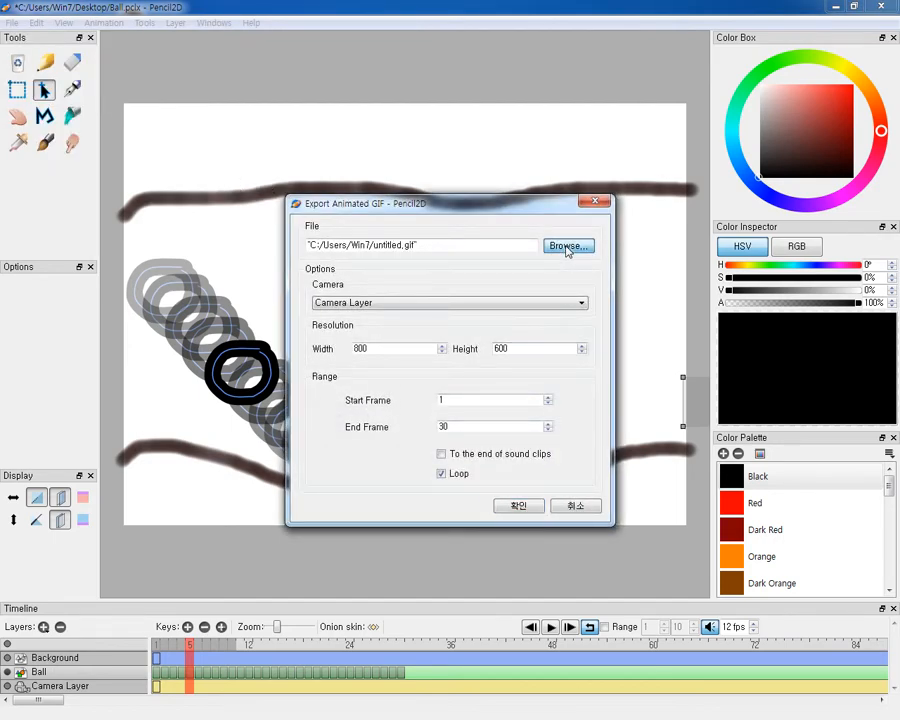
{"action": "left_click", "coordinate": [568, 246]}
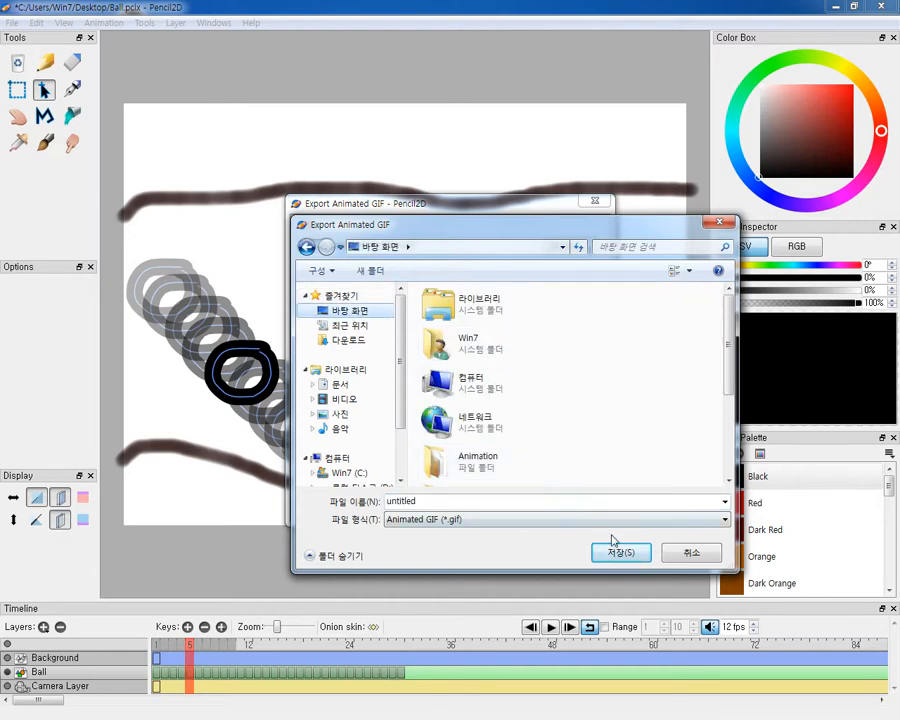
{"action": "left_click", "coordinate": [620, 552]}
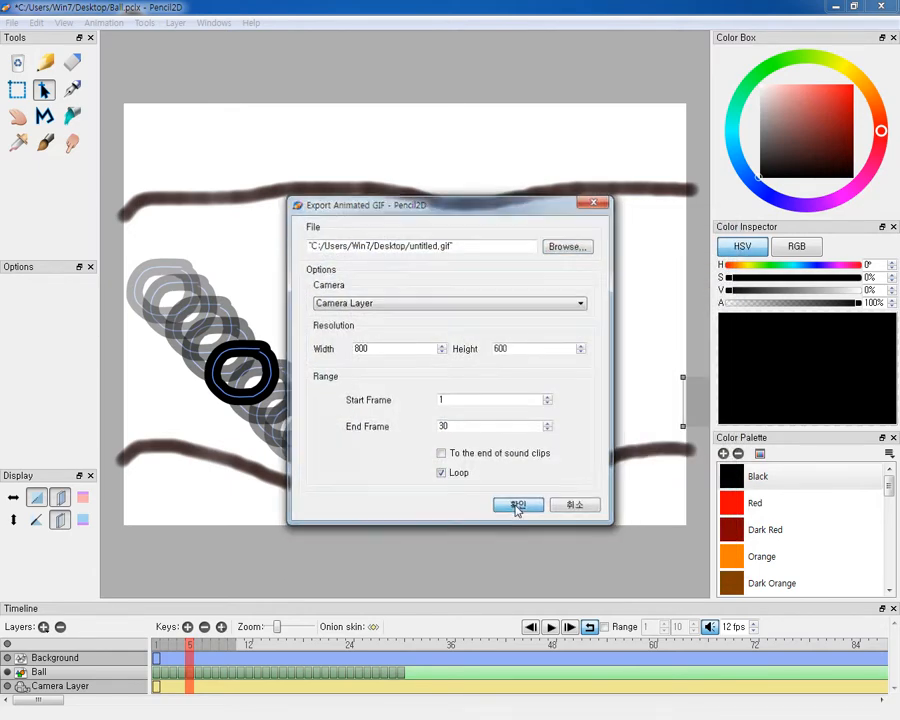
{"action": "left_click", "coordinate": [518, 504]}
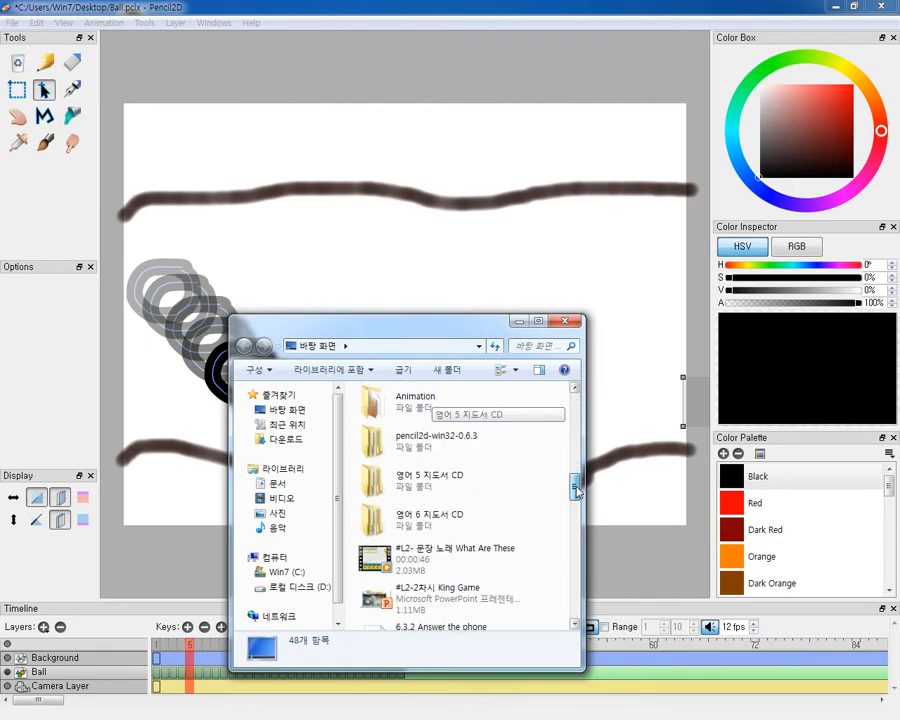
Step: Locate untitled.gif in the Desktop folder and open it for viewing
{"action": "scroll", "scroll_direction": "down", "scroll_amount": 3}
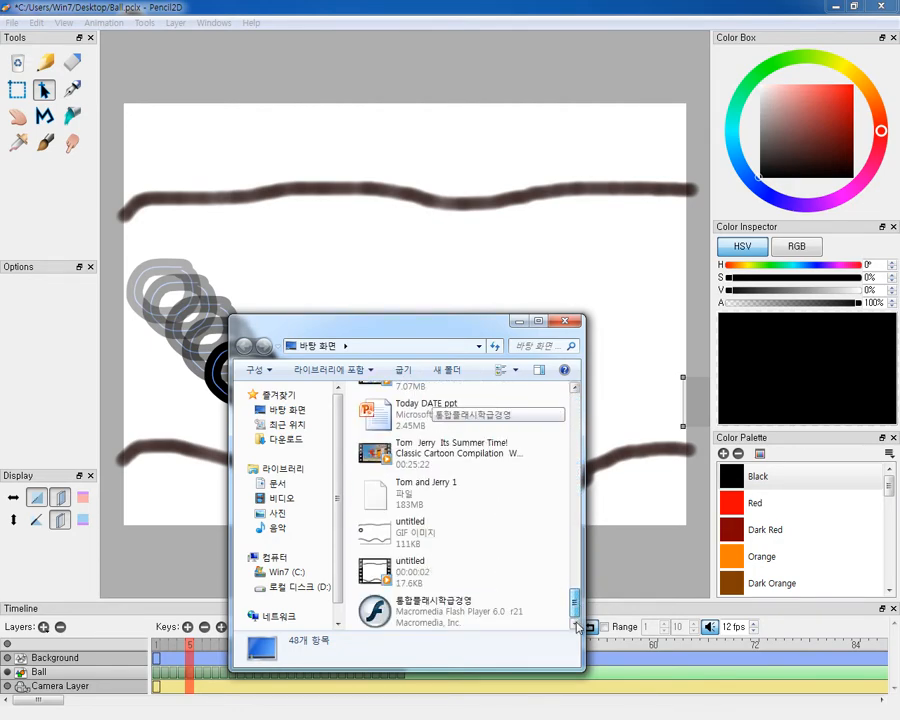
{"action": "left_click", "coordinate": [430, 530]}
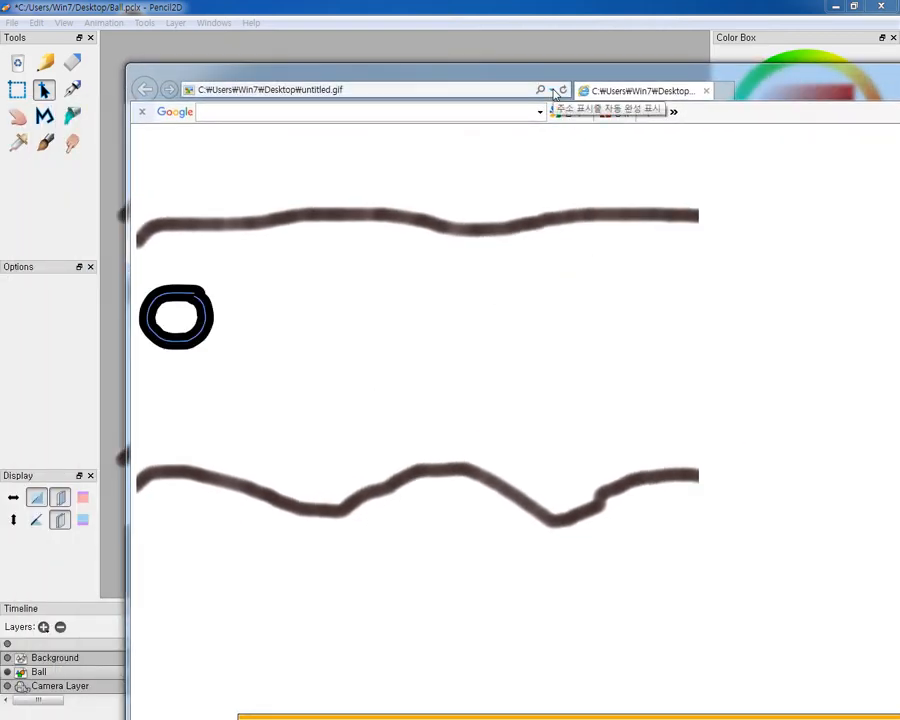
{"action": "left_click_drag", "start_coordinate": [176, 316], "coordinate": [650, 368]}
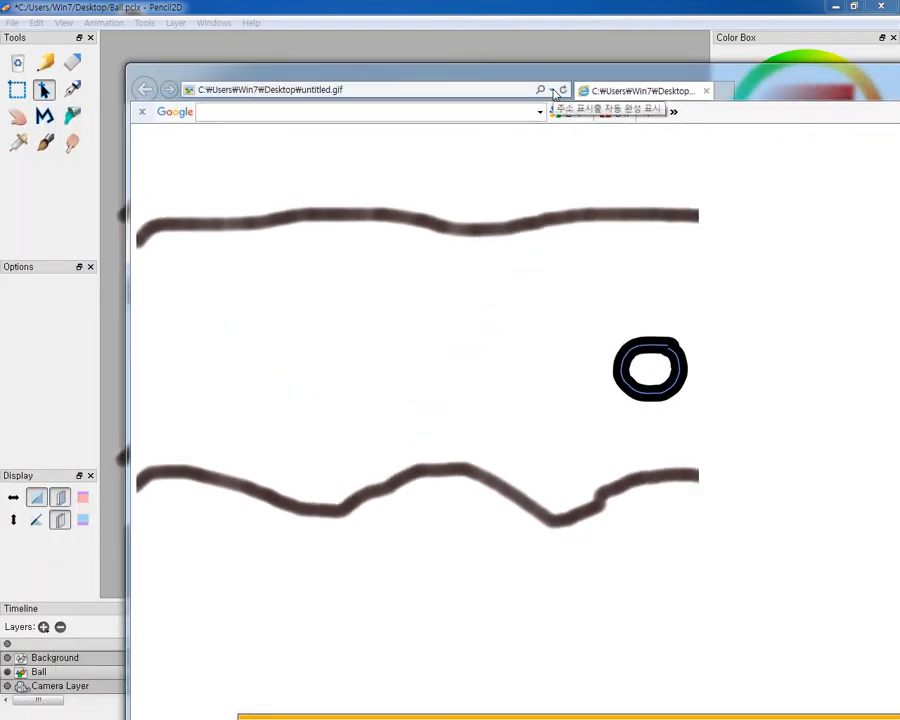
{"action": "left_click_drag", "start_coordinate": [650, 368], "coordinate": [498, 268]}
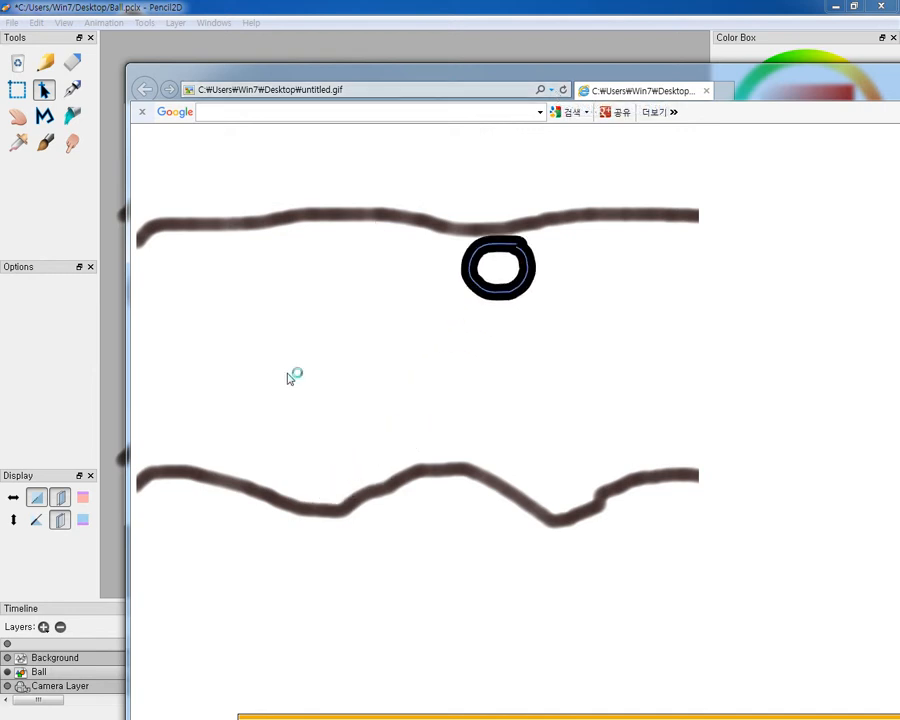
{"action": "left_click_drag", "start_coordinate": [498, 268], "coordinate": [408, 408]}
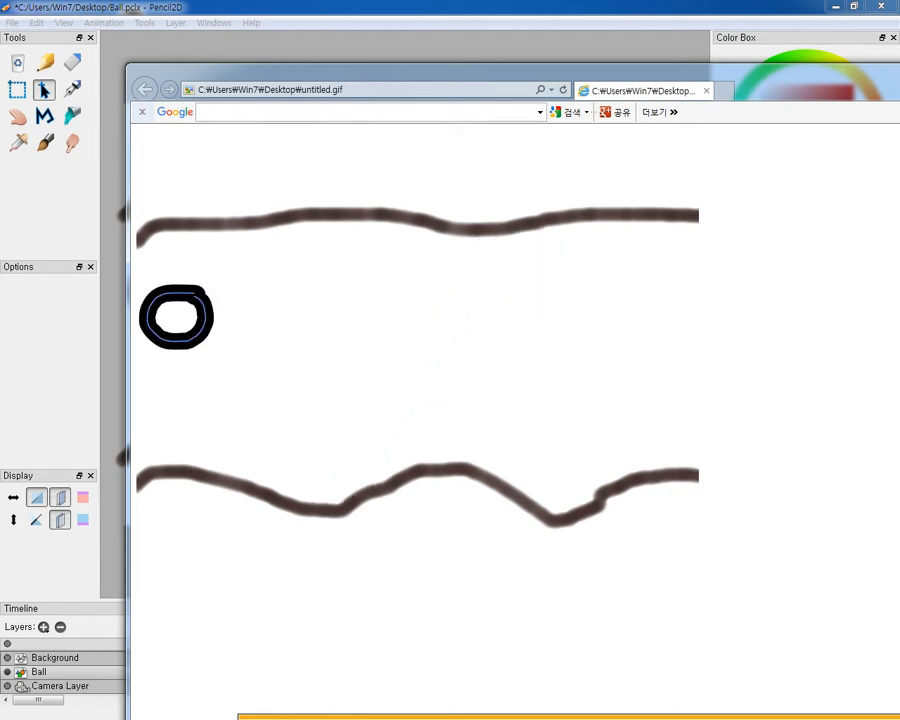
{"action": "left_click_drag", "start_coordinate": [176, 316], "coordinate": [624, 342]}
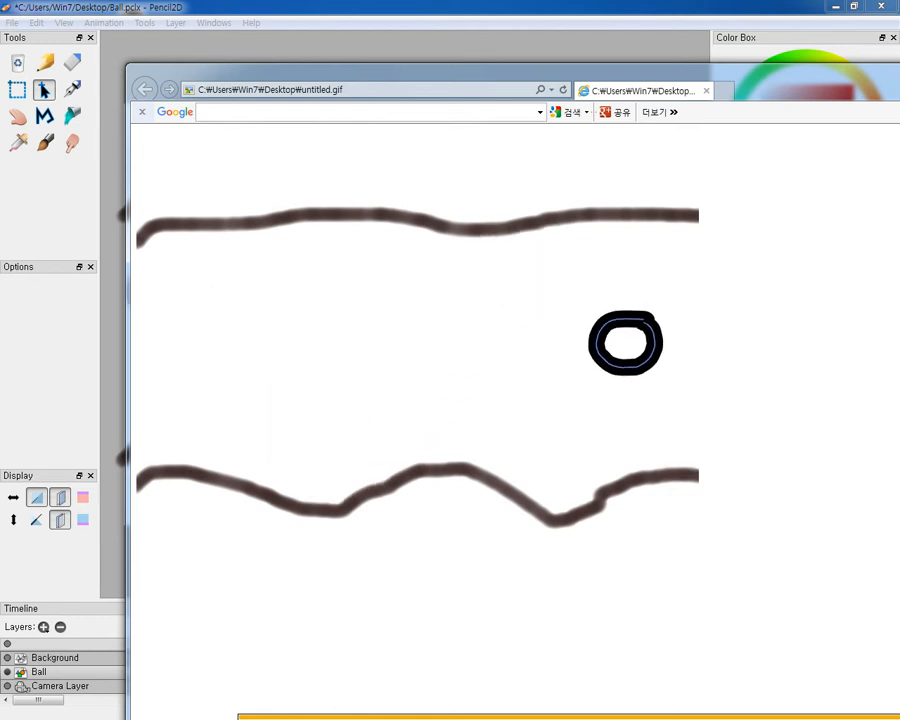